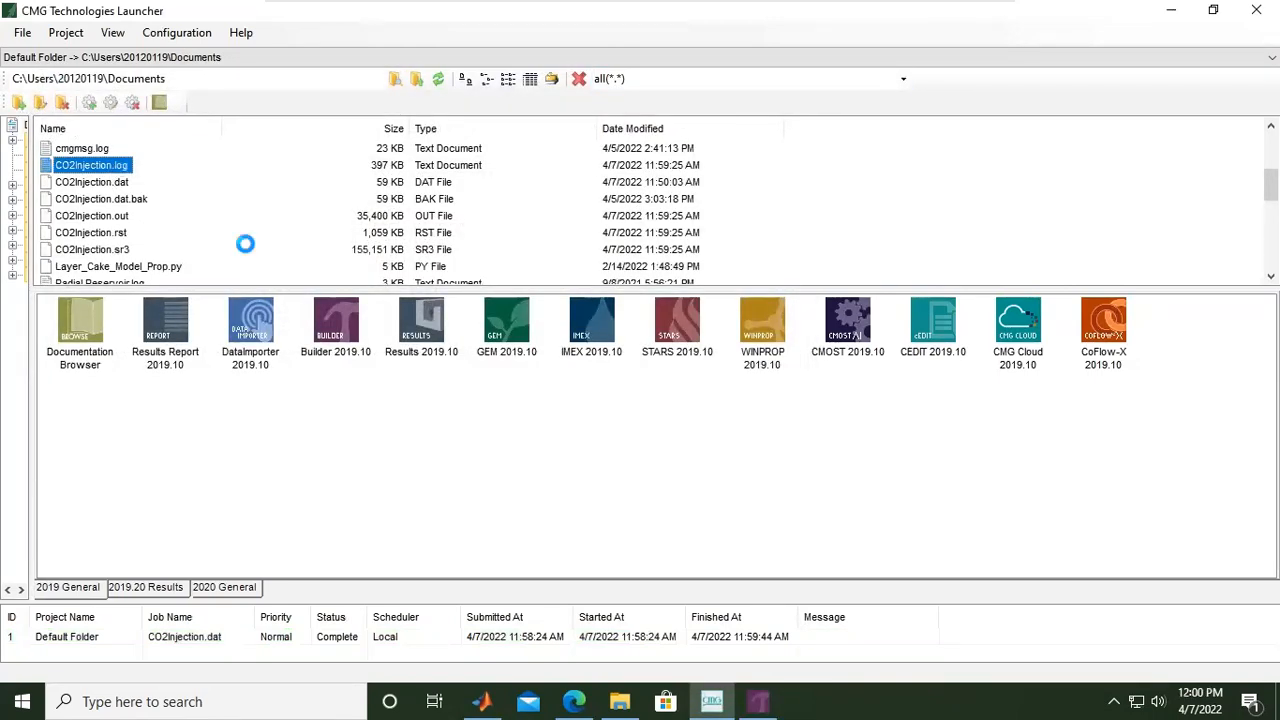
Open CO2Injection.log in Notepad and maximize its window
{"action": "double_click", "coordinate": [92, 164]}
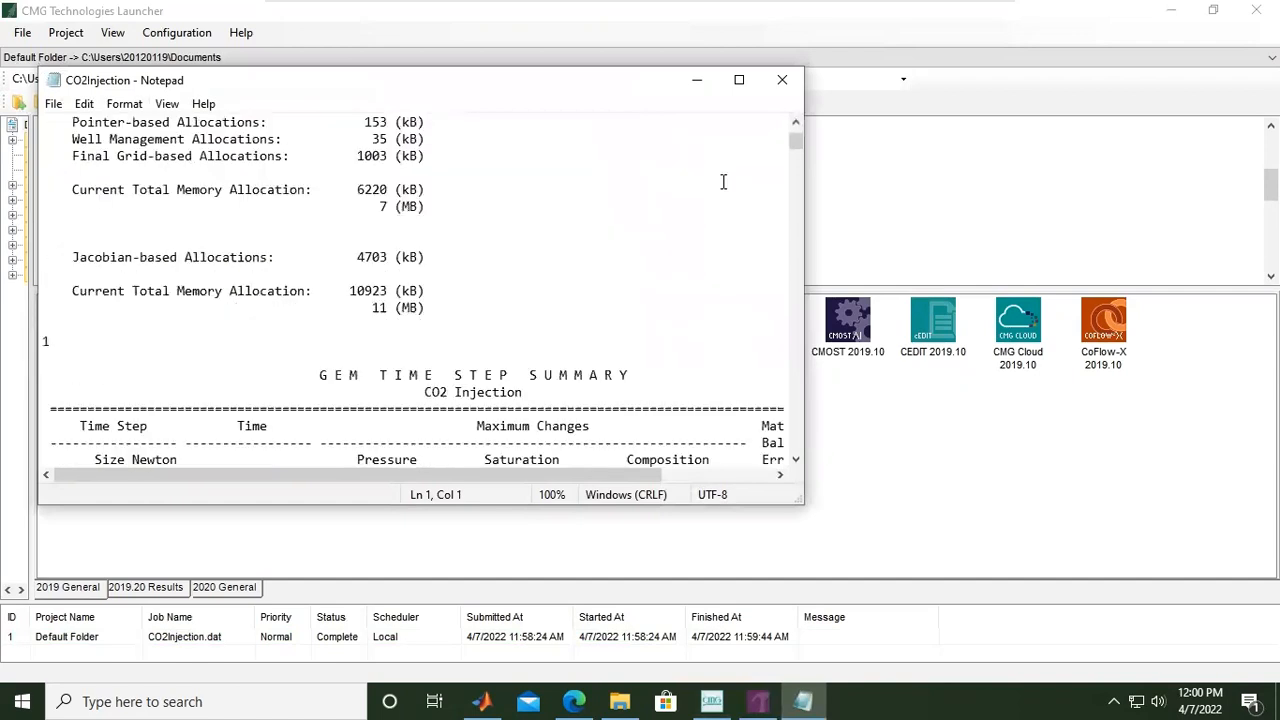
{"action": "mouse_move", "coordinate": [739, 80]}
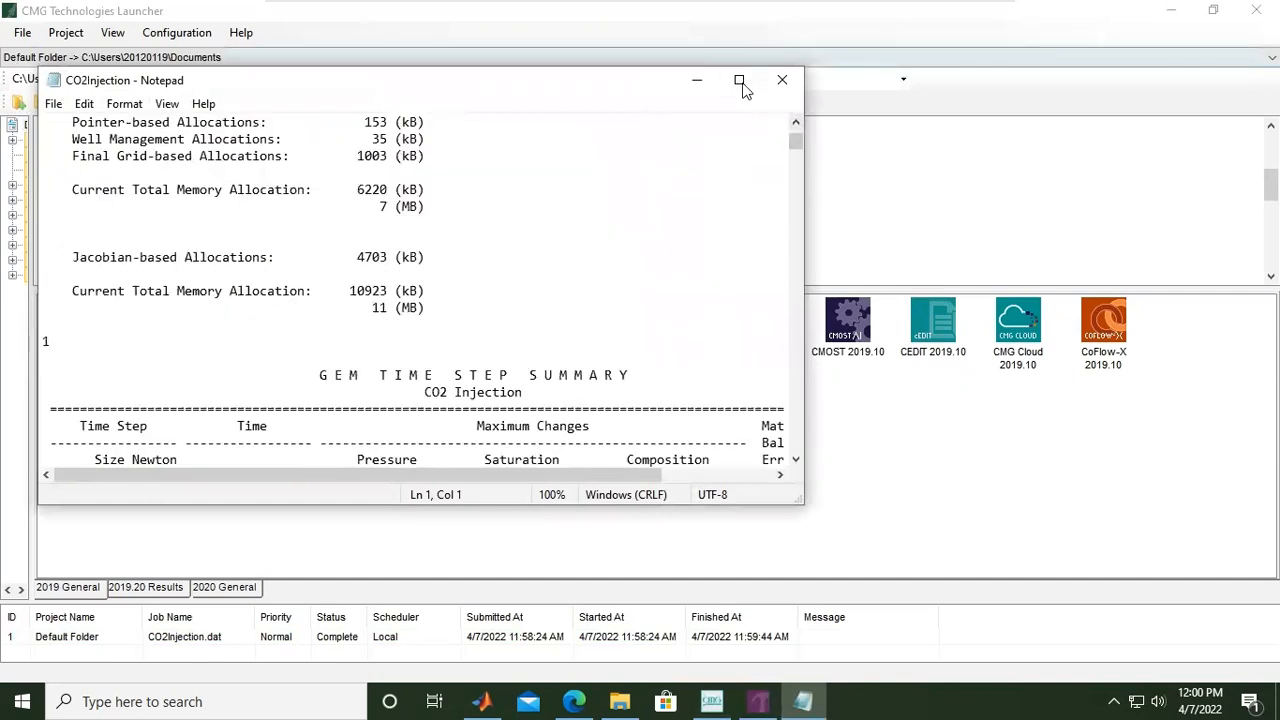
{"action": "left_click", "coordinate": [740, 80]}
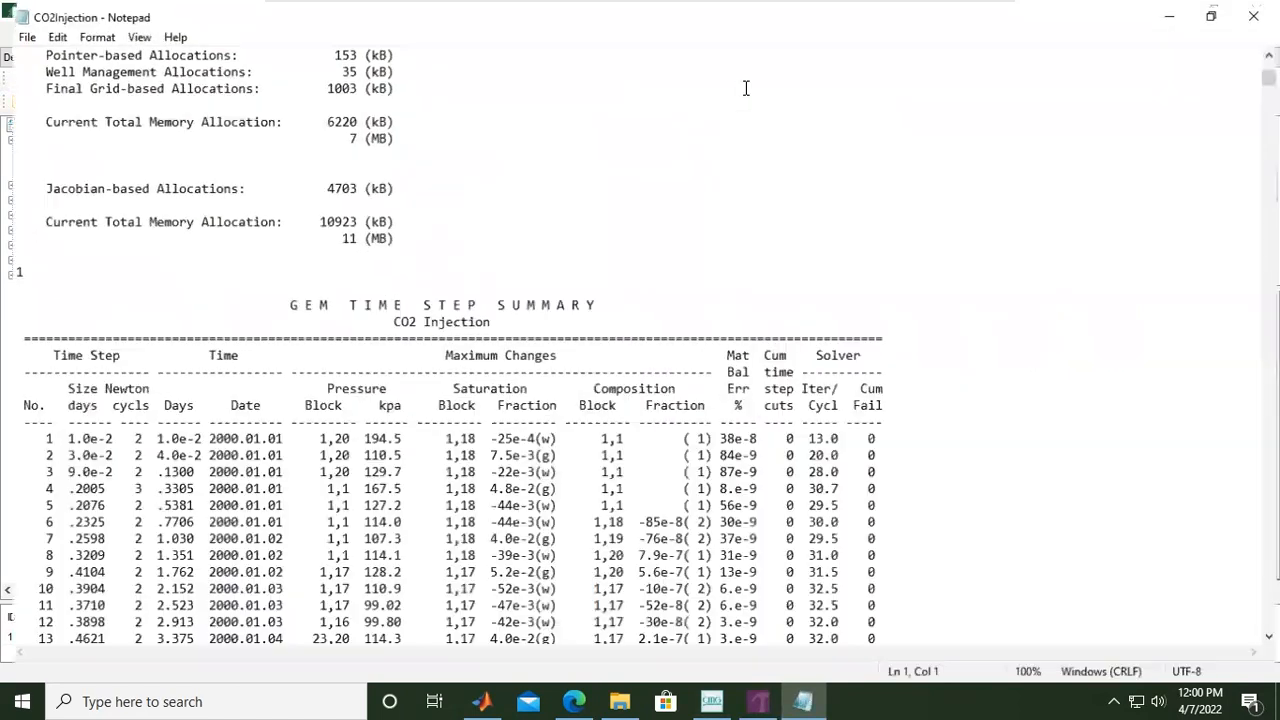
Scroll past the memory allocation figures to time steps 41-60, reaching 60 days
{"action": "scroll", "scroll_direction": "down", "scroll_amount": 3}
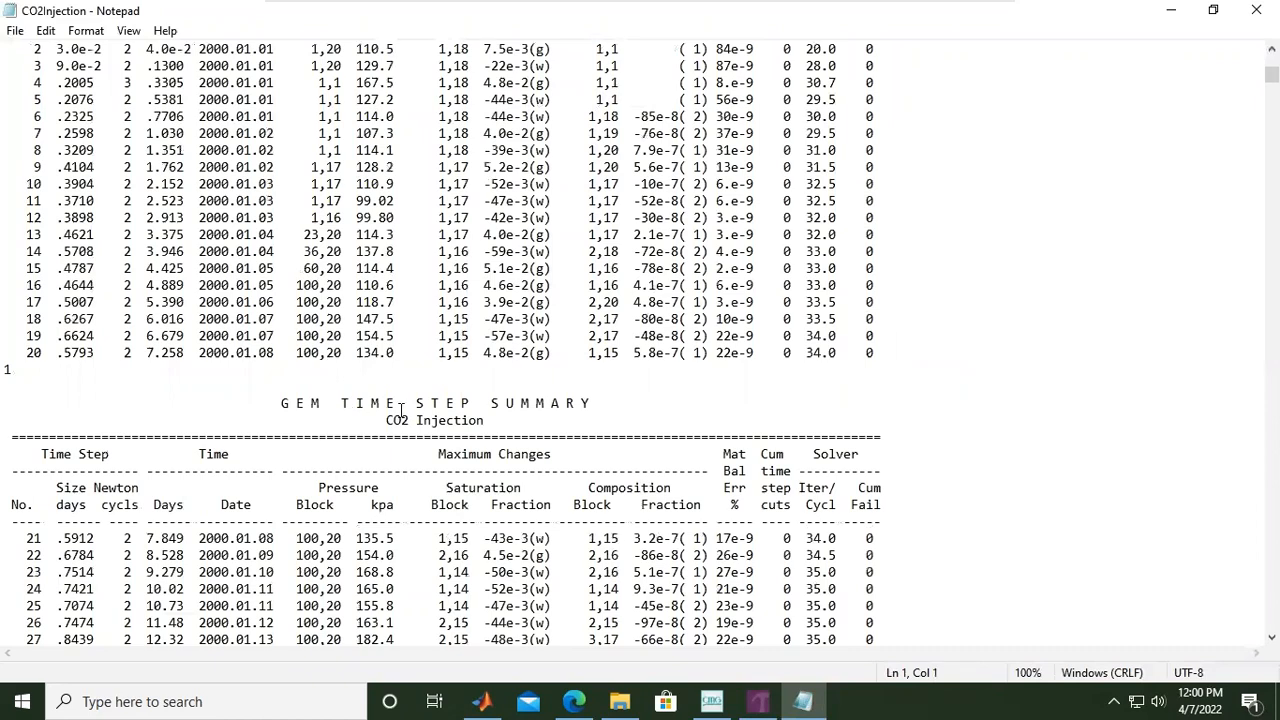
{"action": "scroll", "scroll_direction": "down", "scroll_amount": 3}
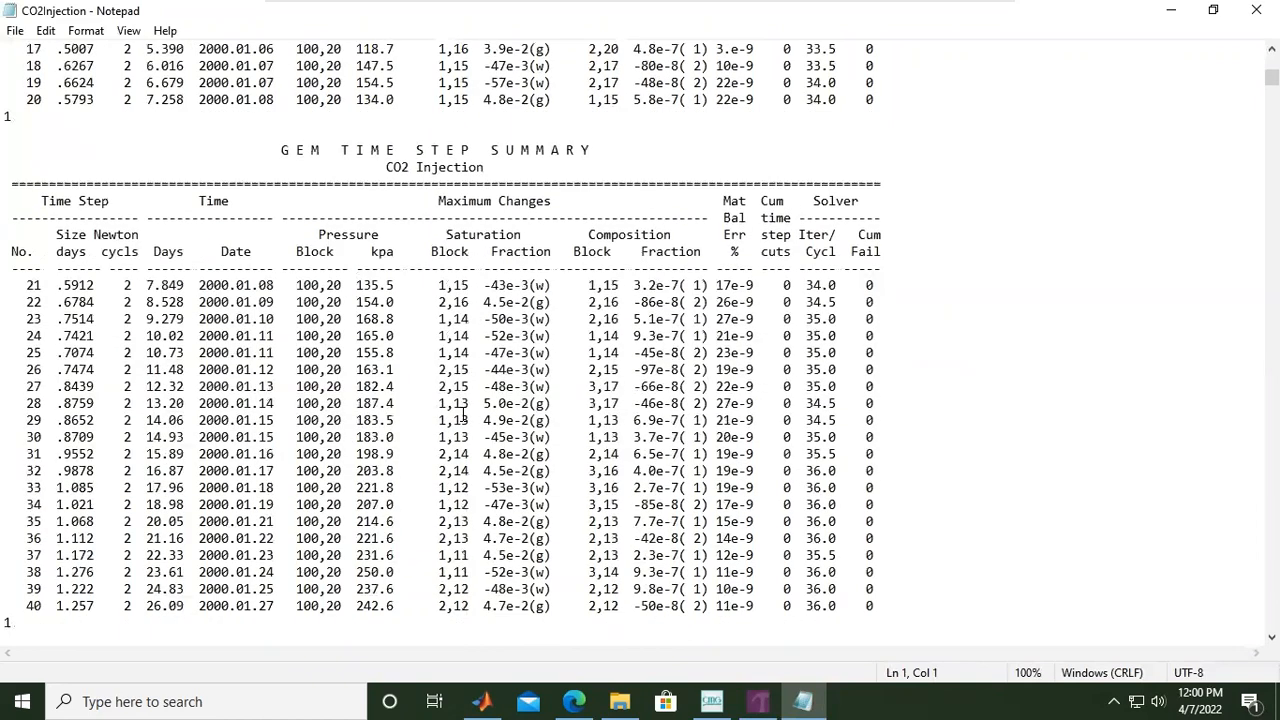
{"action": "scroll", "scroll_direction": "down", "scroll_amount": 3}
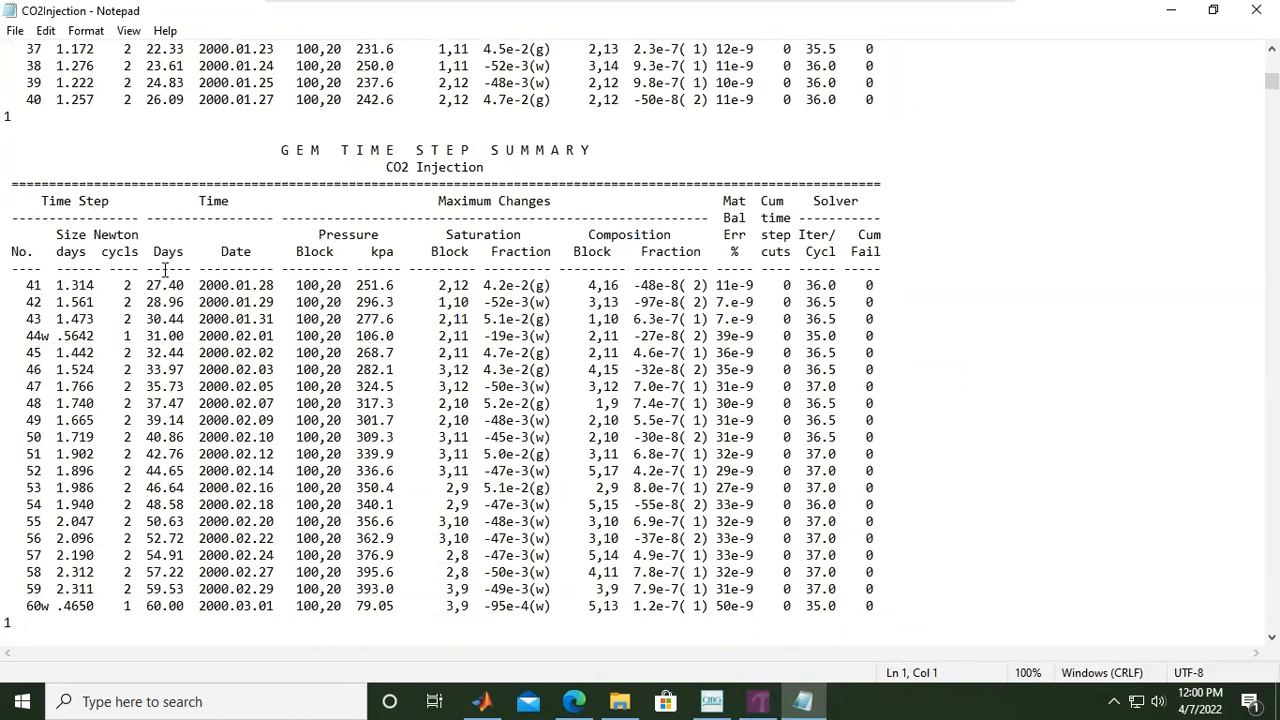
{"action": "mouse_move", "coordinate": [146, 238]}
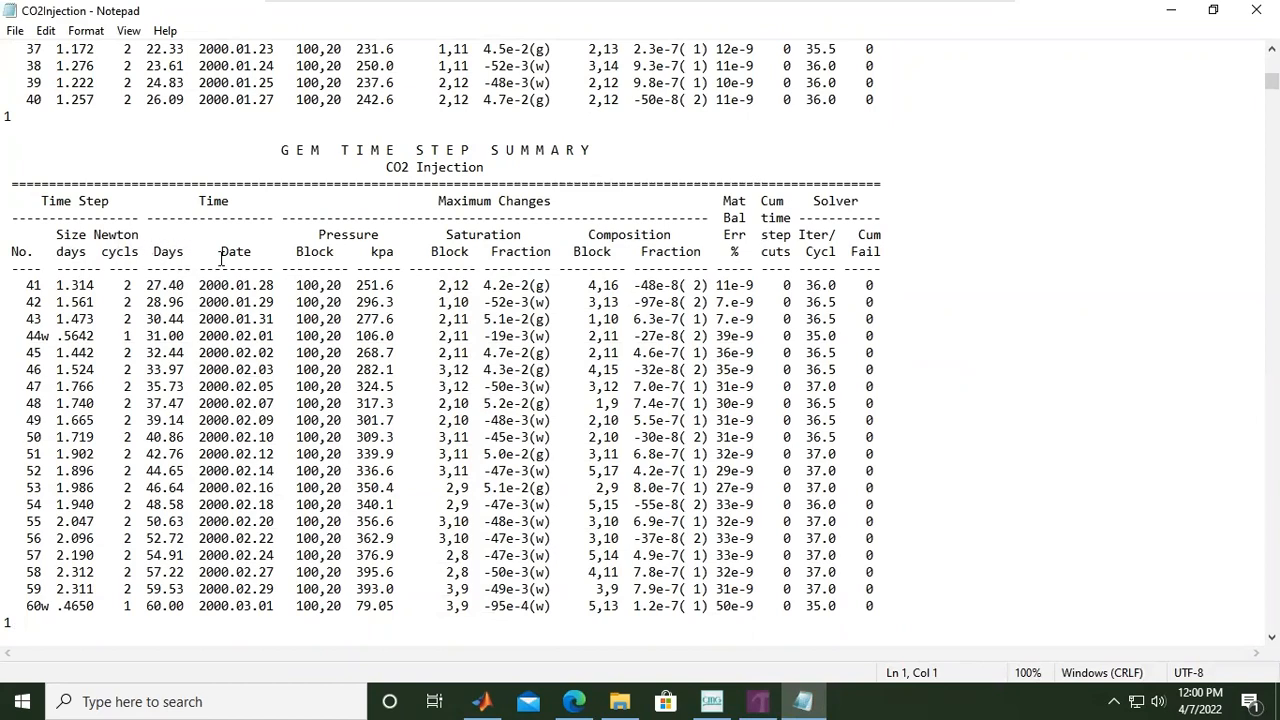
{"action": "mouse_move", "coordinate": [360, 237]}
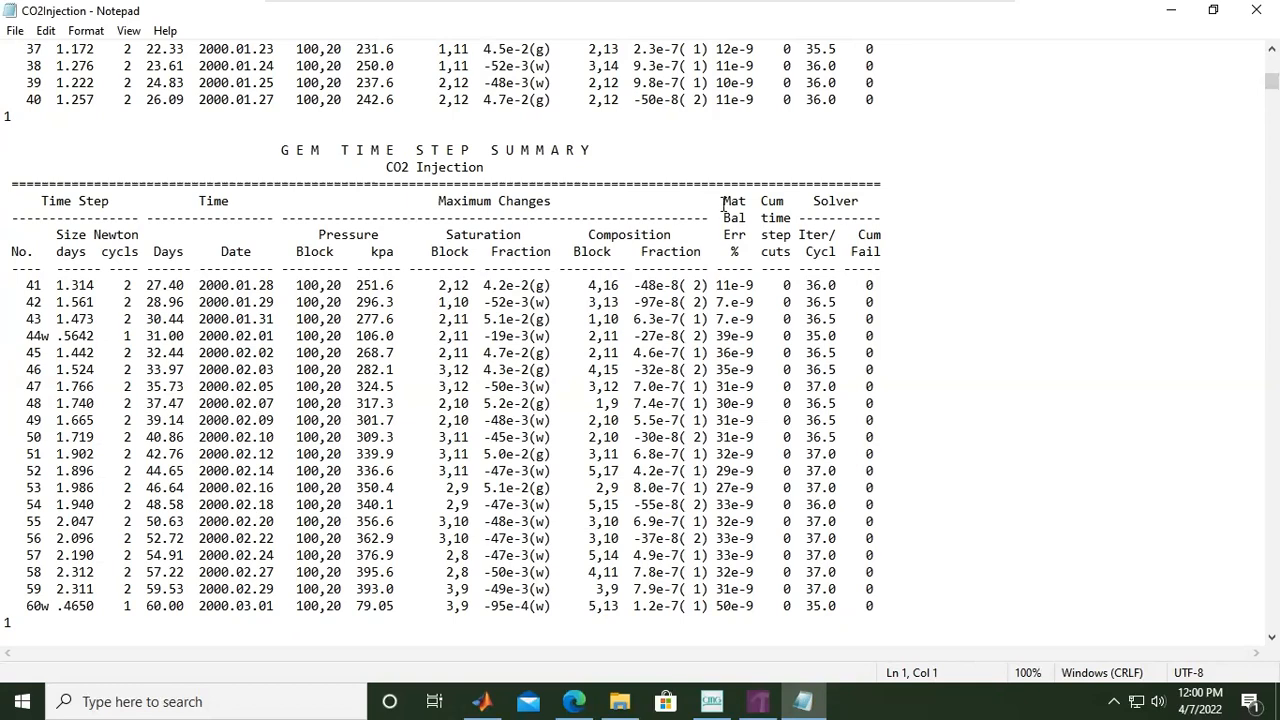
{"action": "mouse_move", "coordinate": [797, 255]}
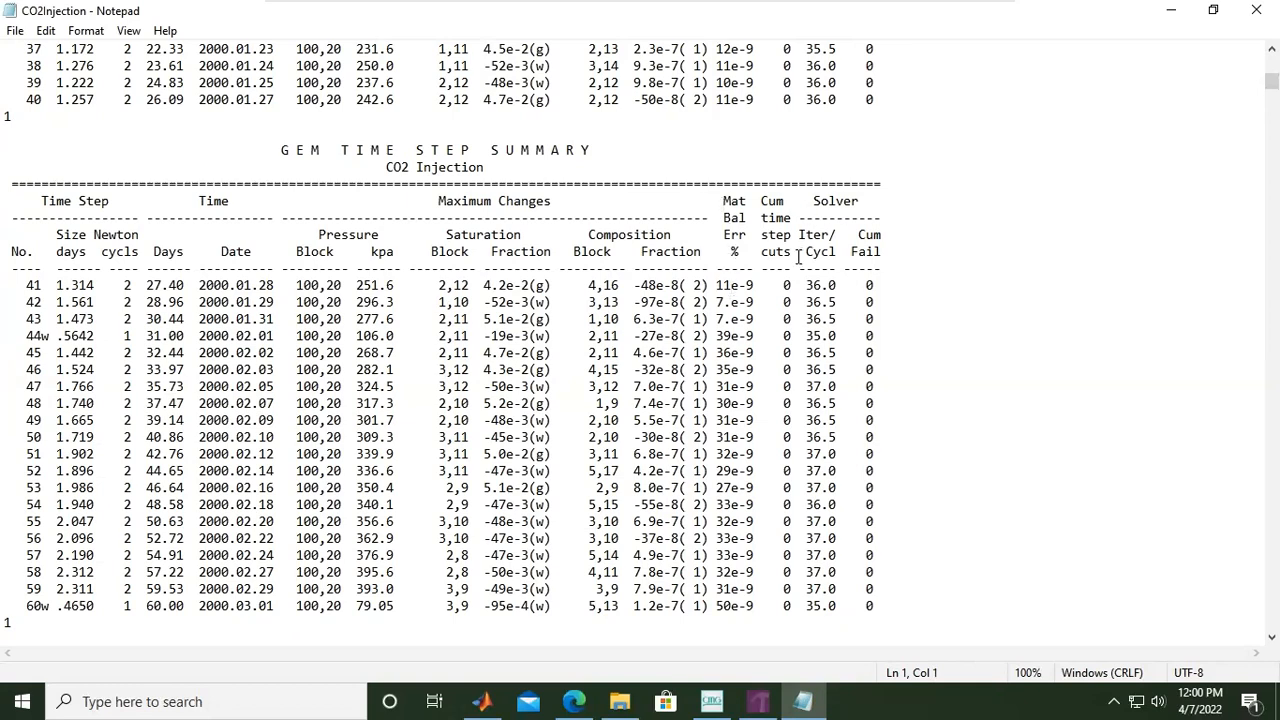
{"action": "mouse_move", "coordinate": [820, 238]}
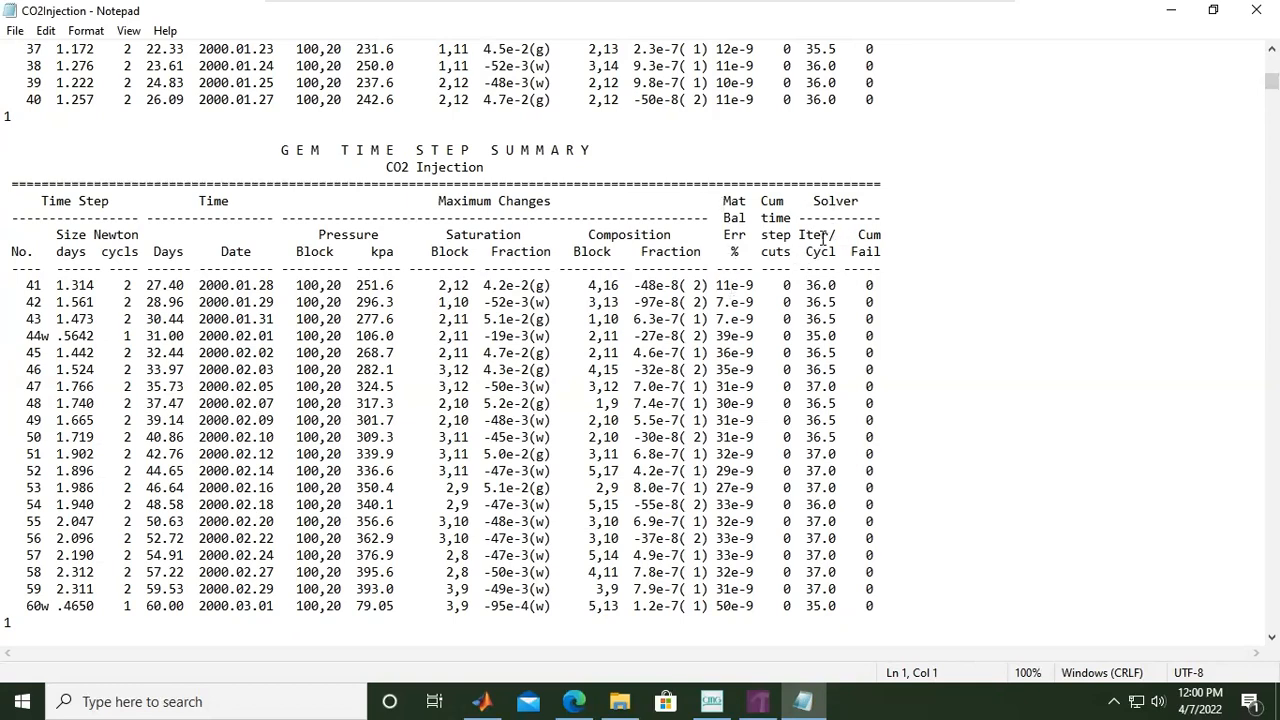
Scroll the log's time step summaries down to step 2218, dated 2176.08.01
{"action": "scroll", "scroll_direction": "down", "scroll_amount": 3}
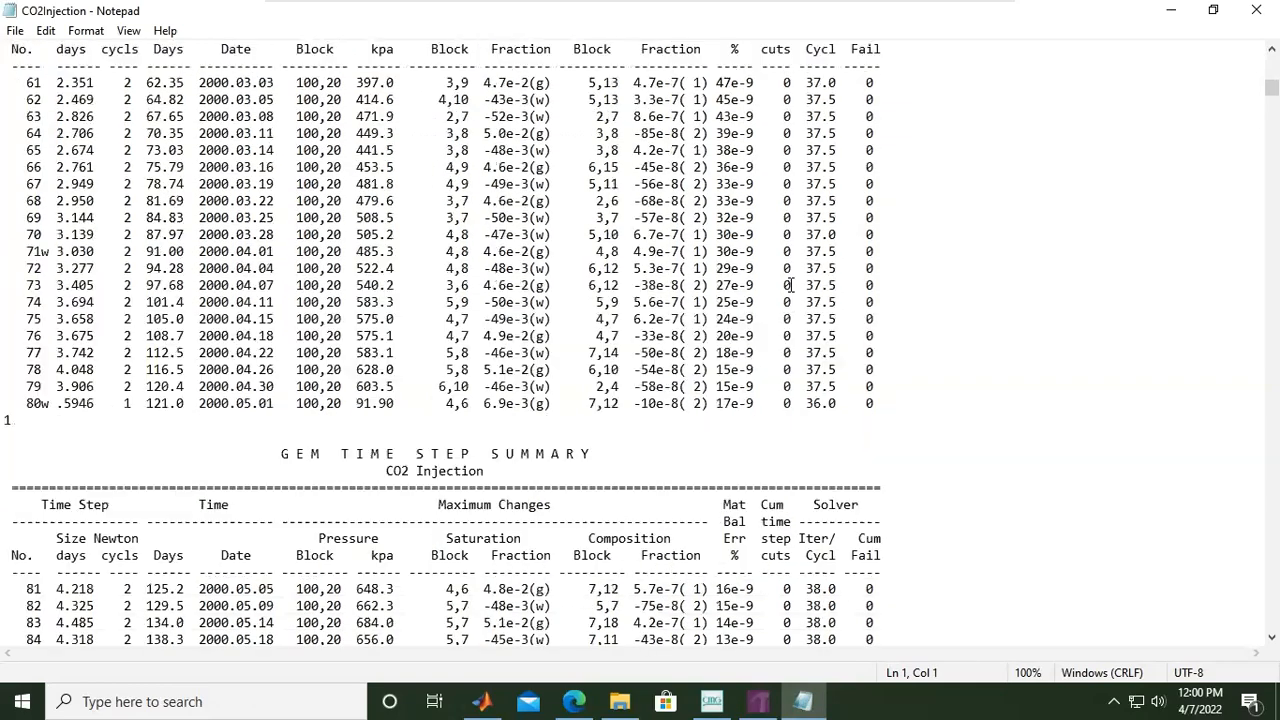
{"action": "scroll", "scroll_direction": "down", "scroll_amount": 3}
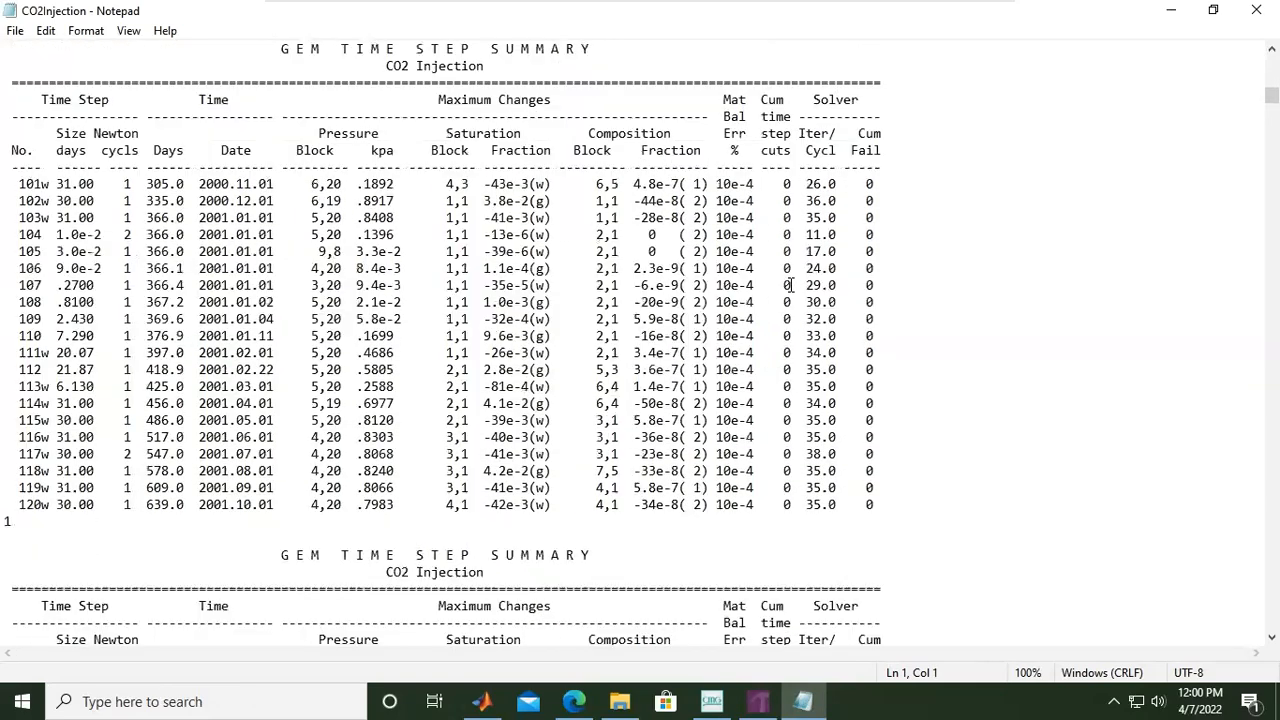
{"action": "scroll", "scroll_direction": "down", "scroll_amount": 3}
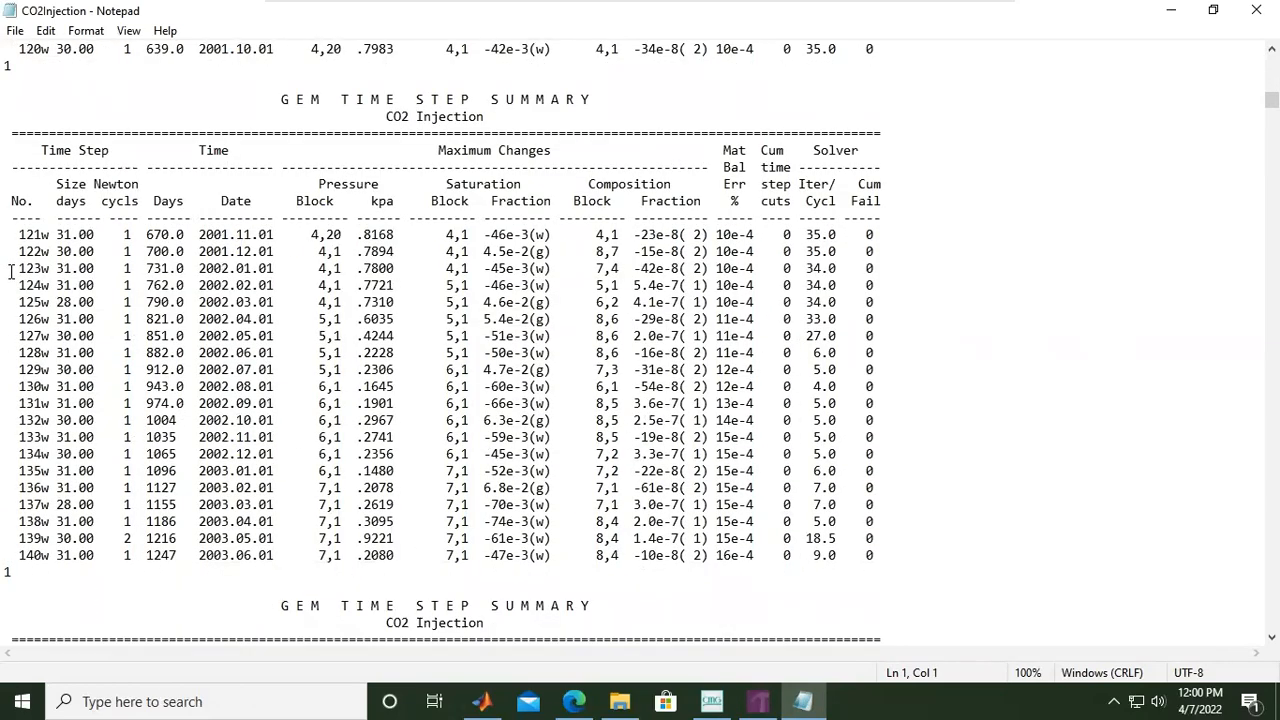
{"action": "scroll", "scroll_direction": "down", "scroll_amount": 3}
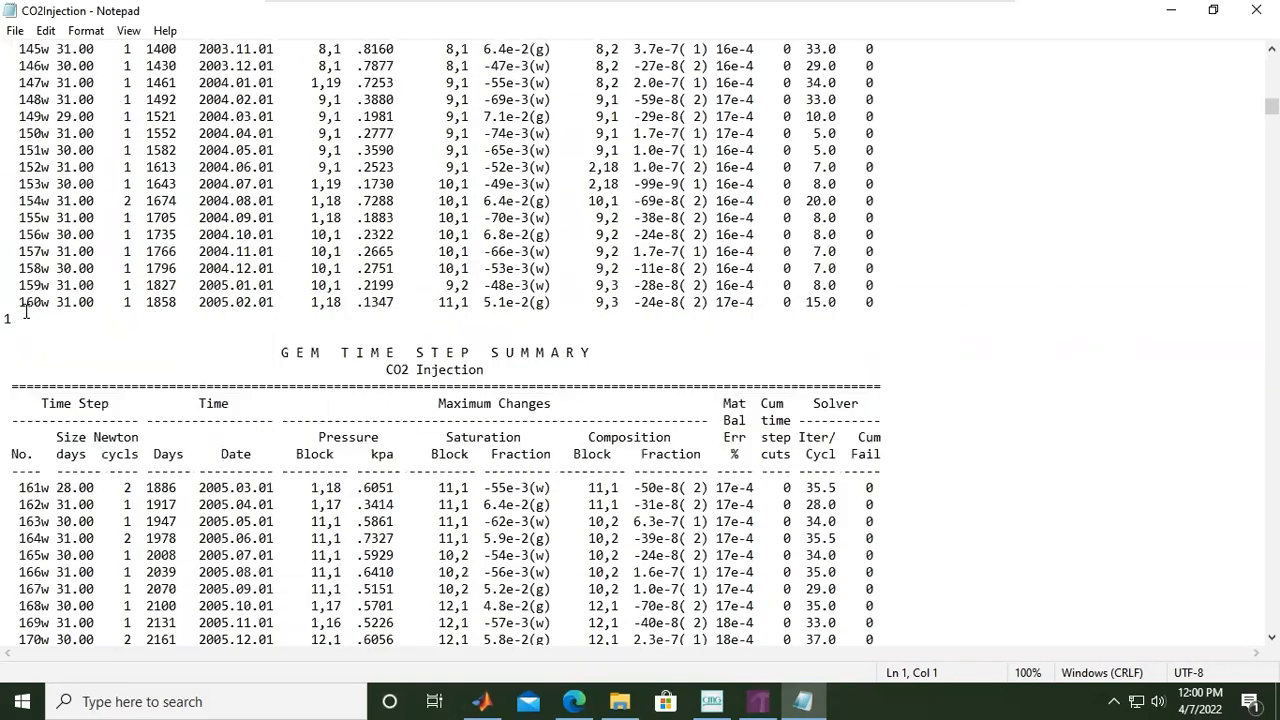
{"action": "mouse_move", "coordinate": [100, 437]}
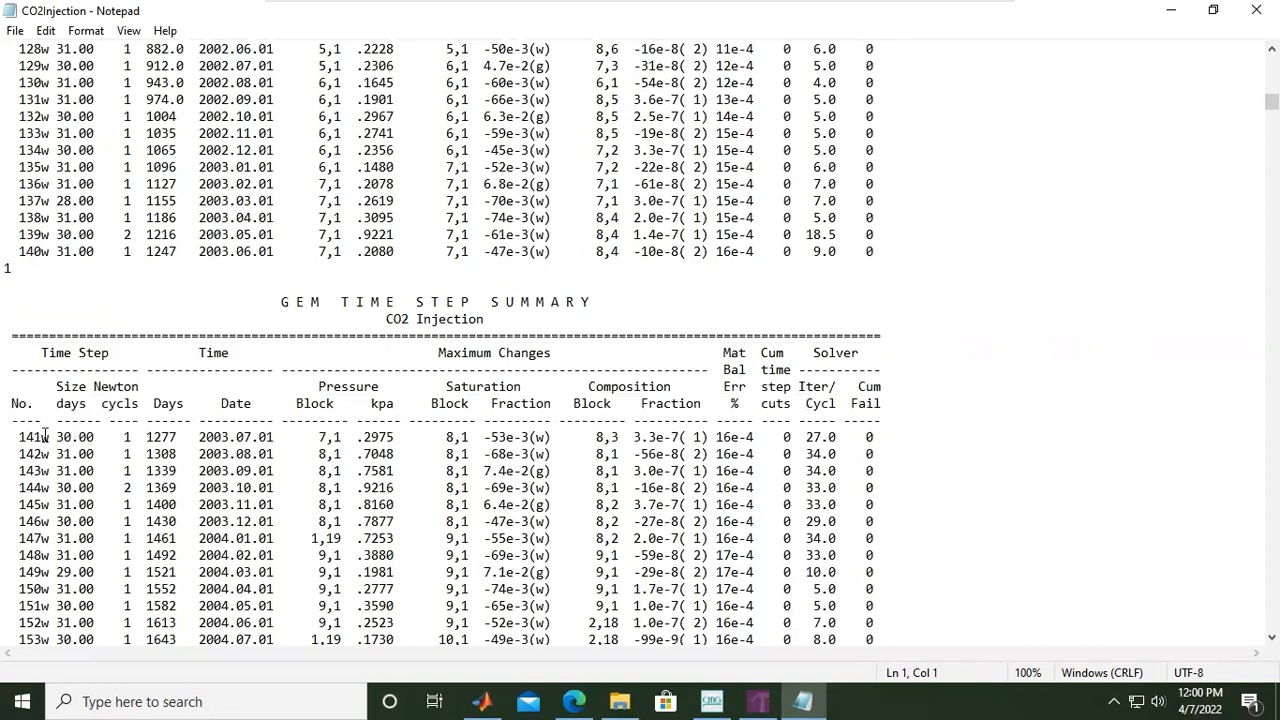
{"action": "scroll", "scroll_direction": "down", "scroll_amount": 3}
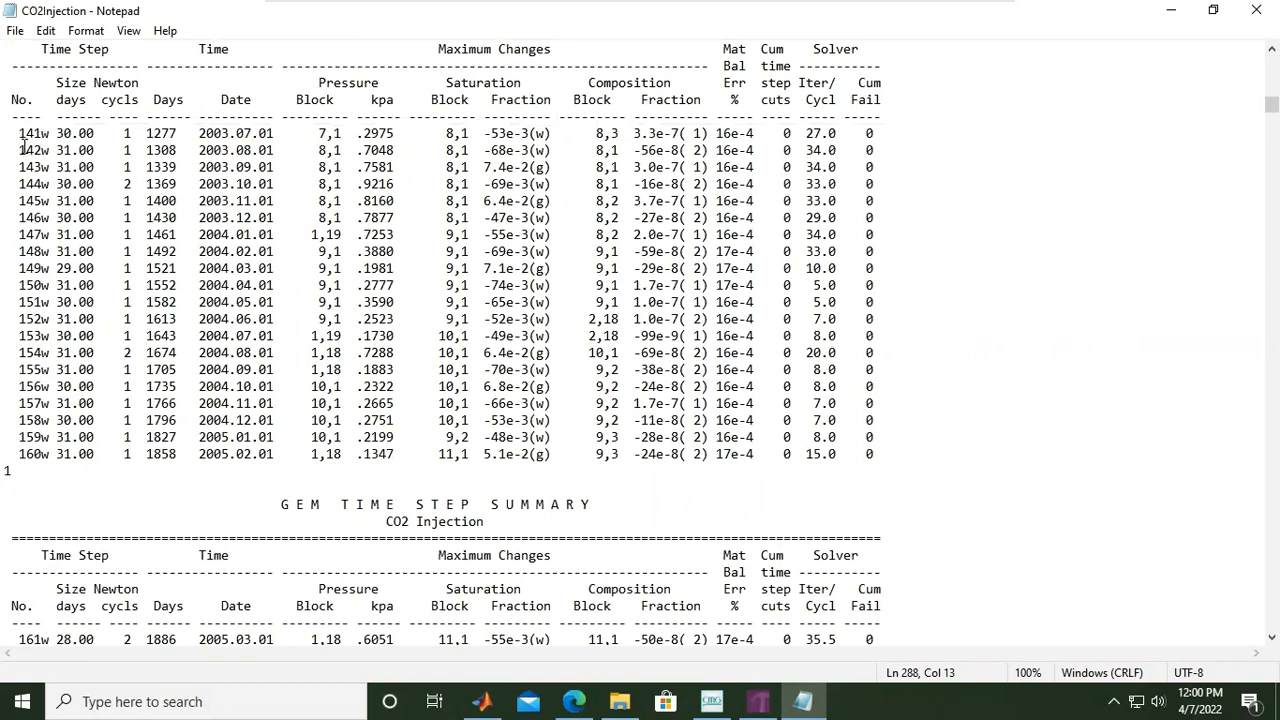
{"action": "scroll", "scroll_direction": "down", "scroll_amount": 3}
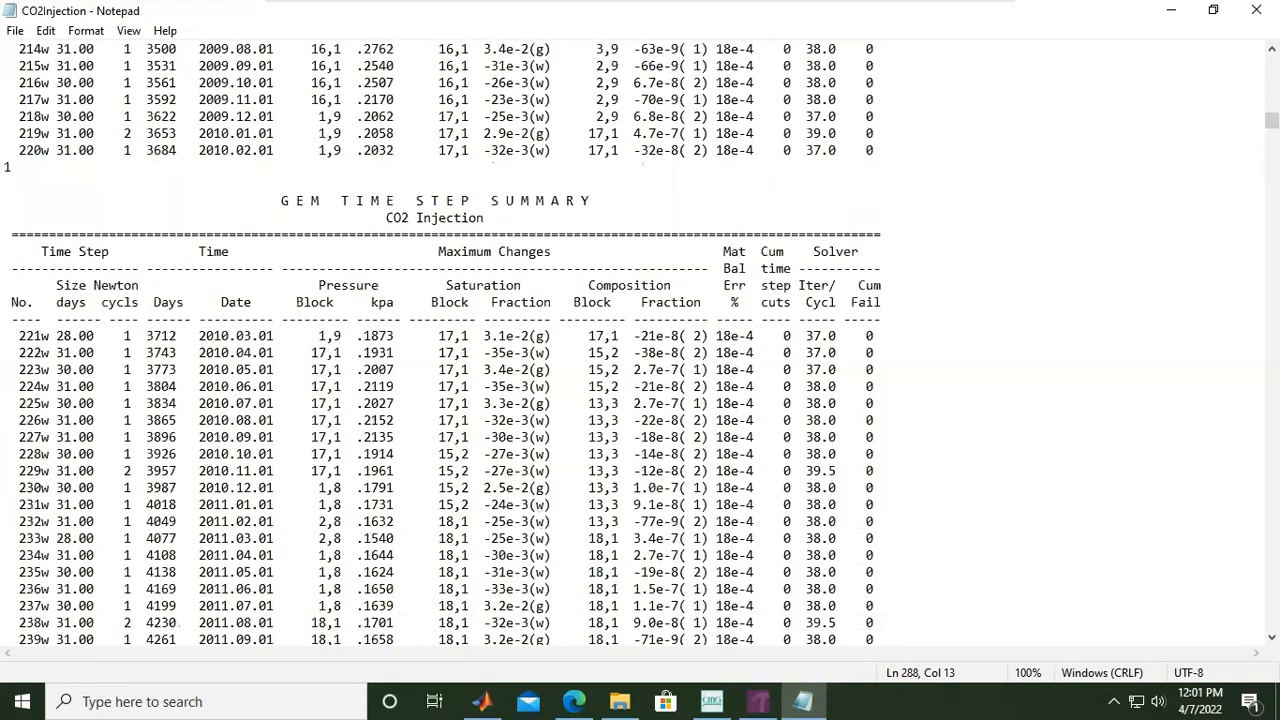
{"action": "scroll", "scroll_direction": "down", "scroll_amount": 3}
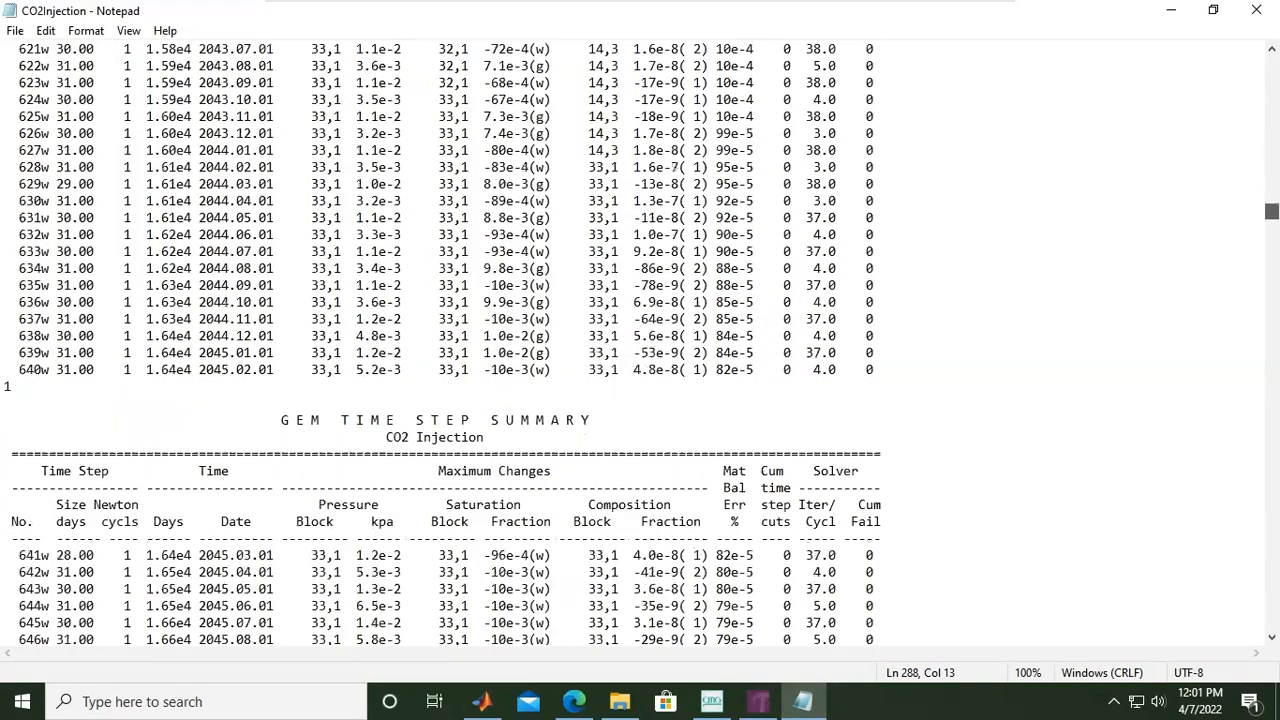
{"action": "scroll", "scroll_direction": "down", "scroll_amount": 3}
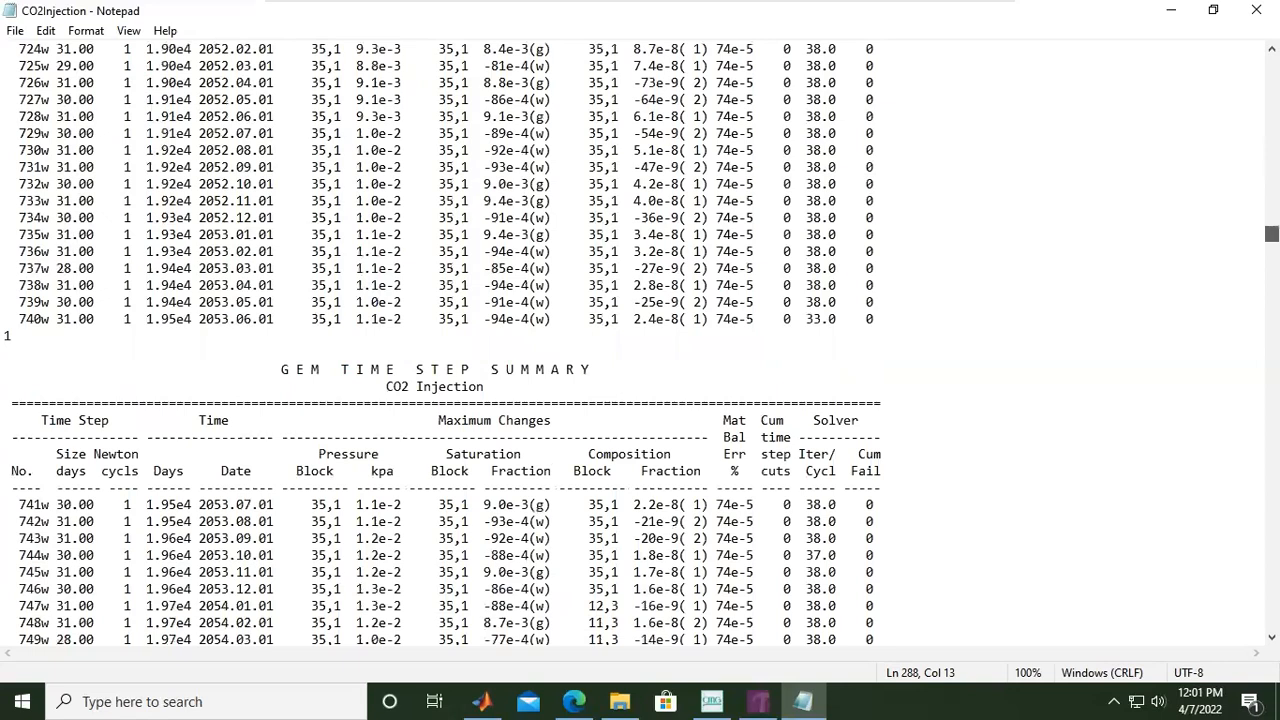
{"action": "scroll", "scroll_direction": "down", "scroll_amount": 3}
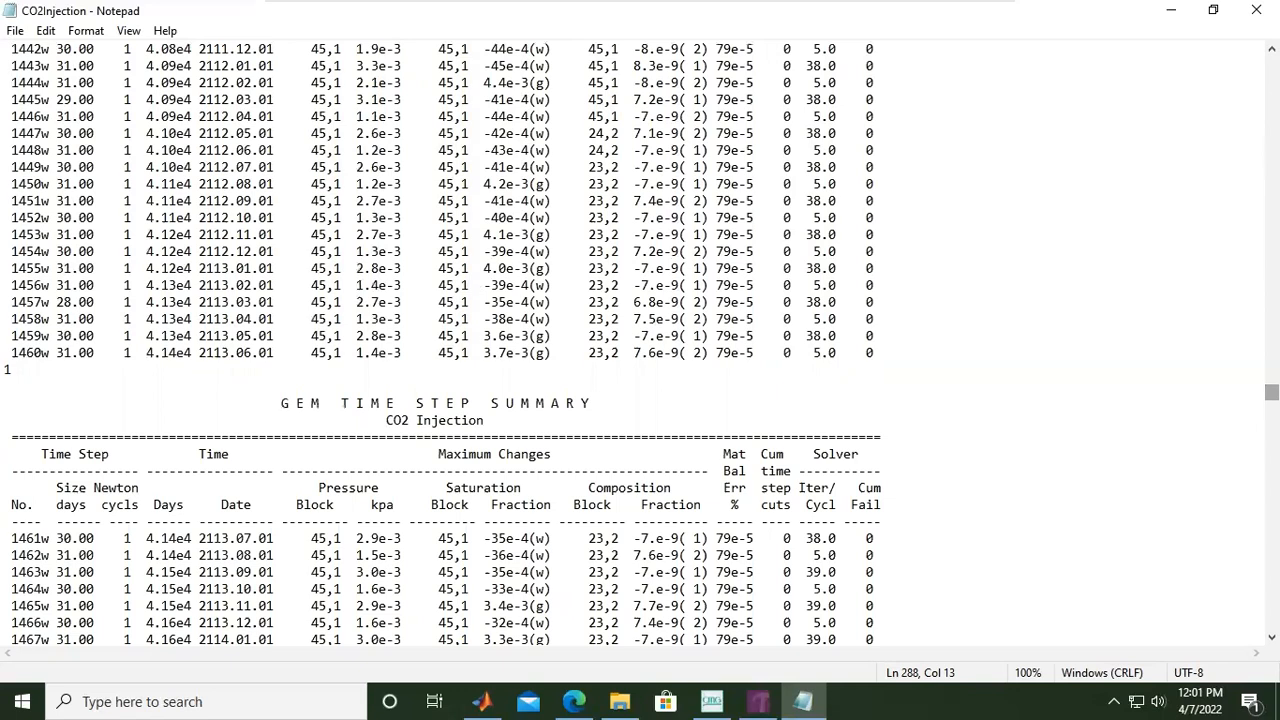
{"action": "scroll", "scroll_direction": "down", "scroll_amount": 3}
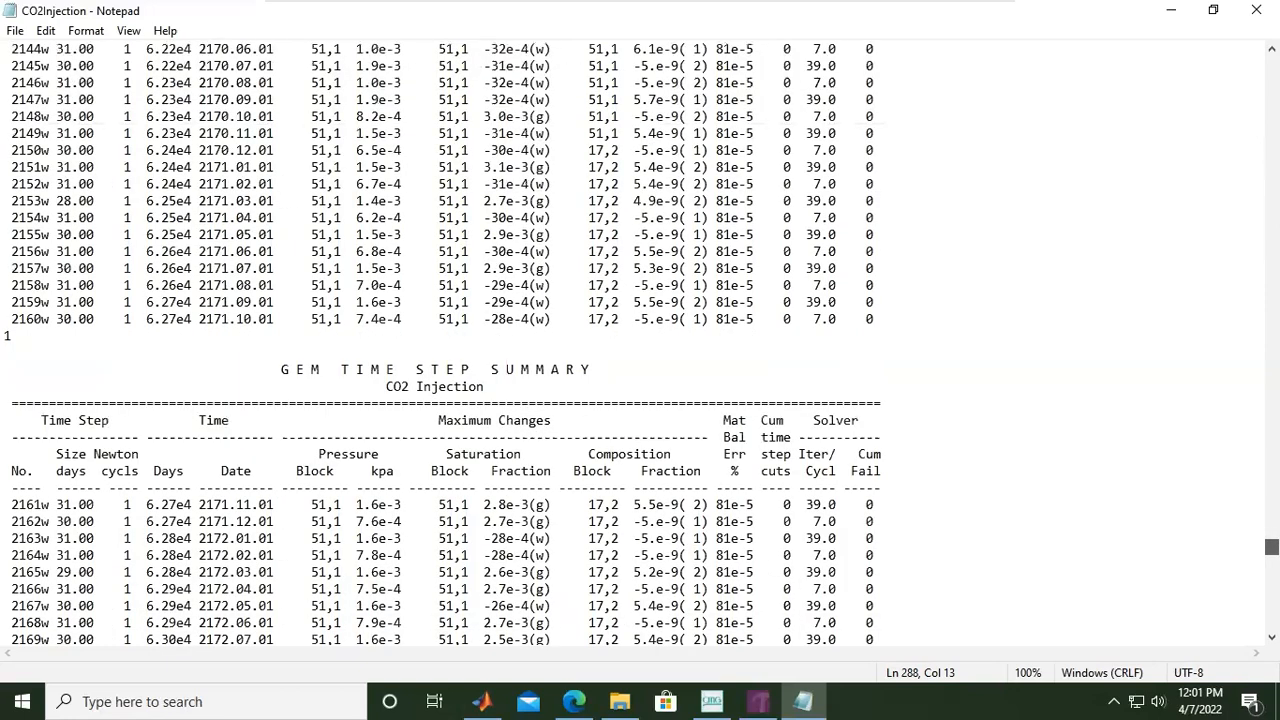
{"action": "scroll", "scroll_direction": "down", "scroll_amount": 3}
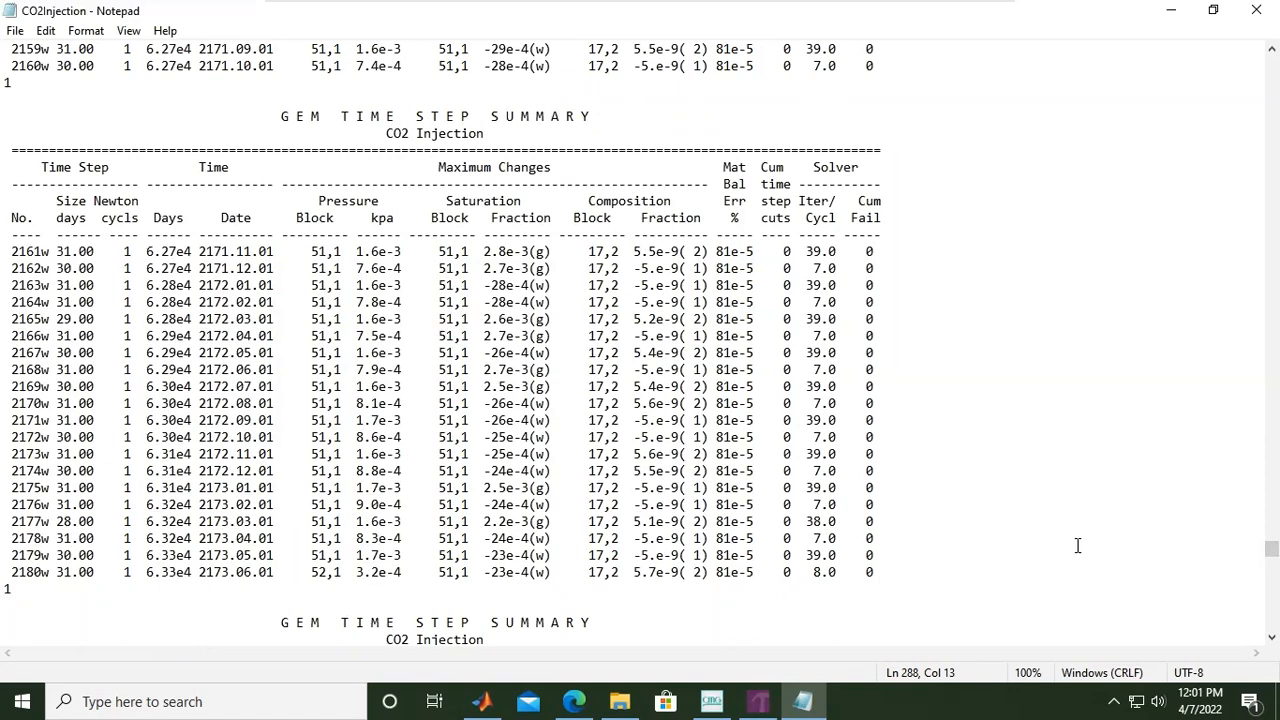
{"action": "scroll", "scroll_direction": "down", "scroll_amount": 3}
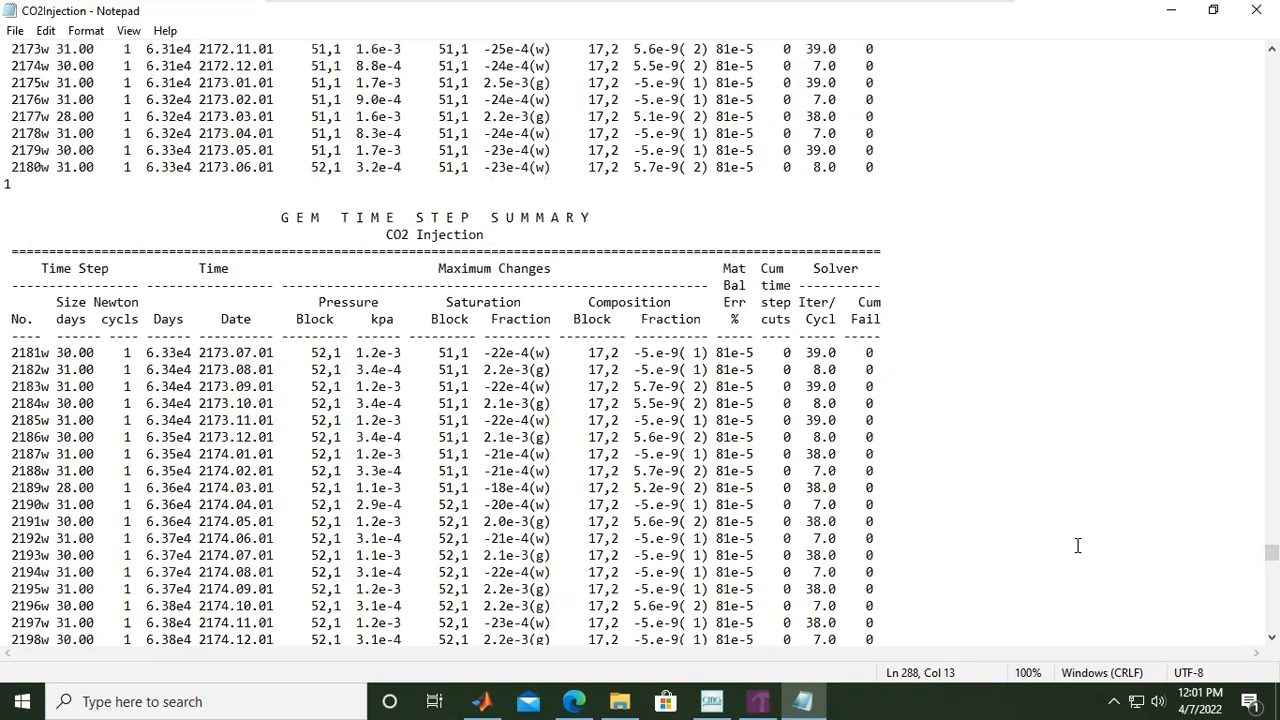
{"action": "scroll", "scroll_direction": "down", "scroll_amount": 3}
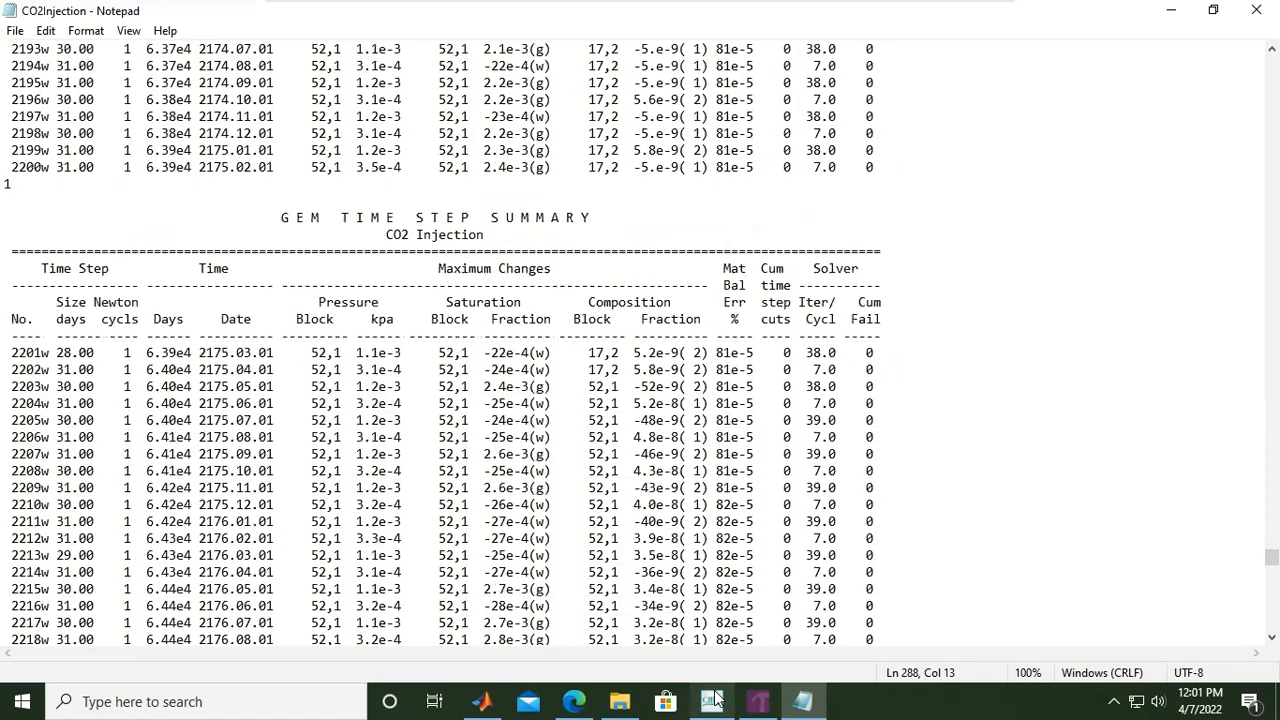
In the launcher, bring up the finished CO2Injection.dat job's action menu to view its log
{"action": "left_click", "coordinate": [712, 701]}
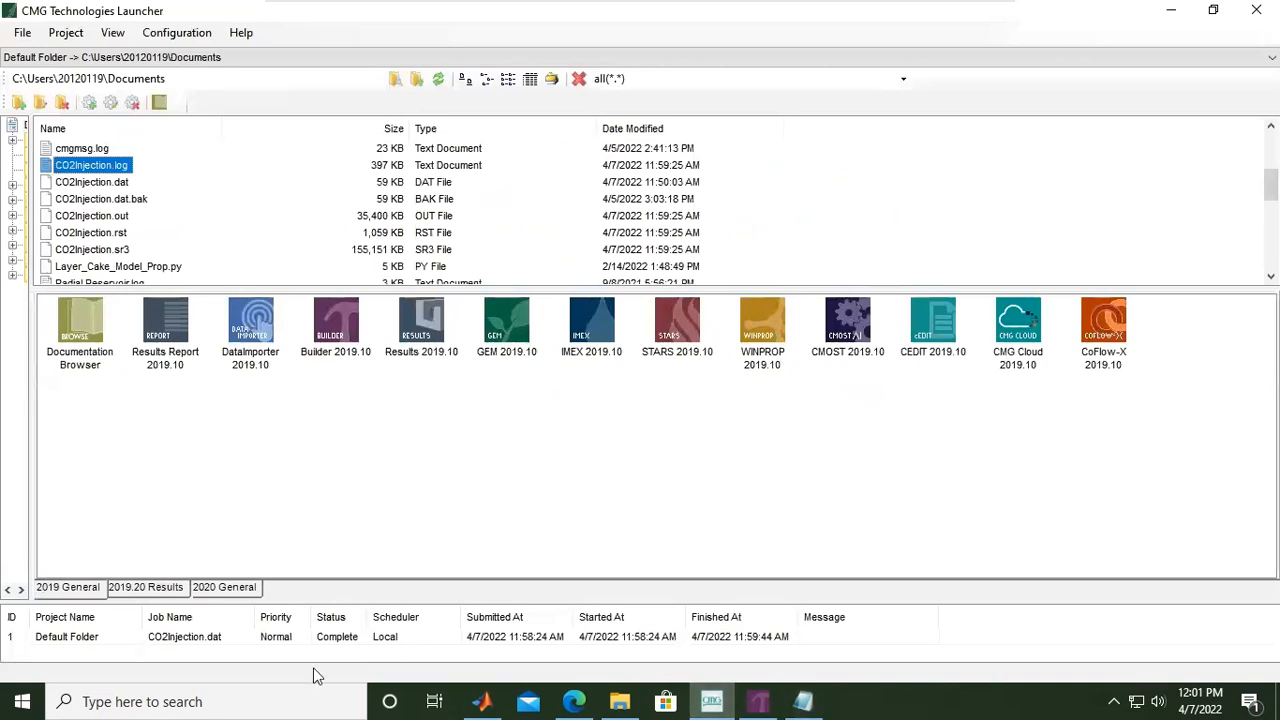
{"action": "left_click", "coordinate": [185, 636]}
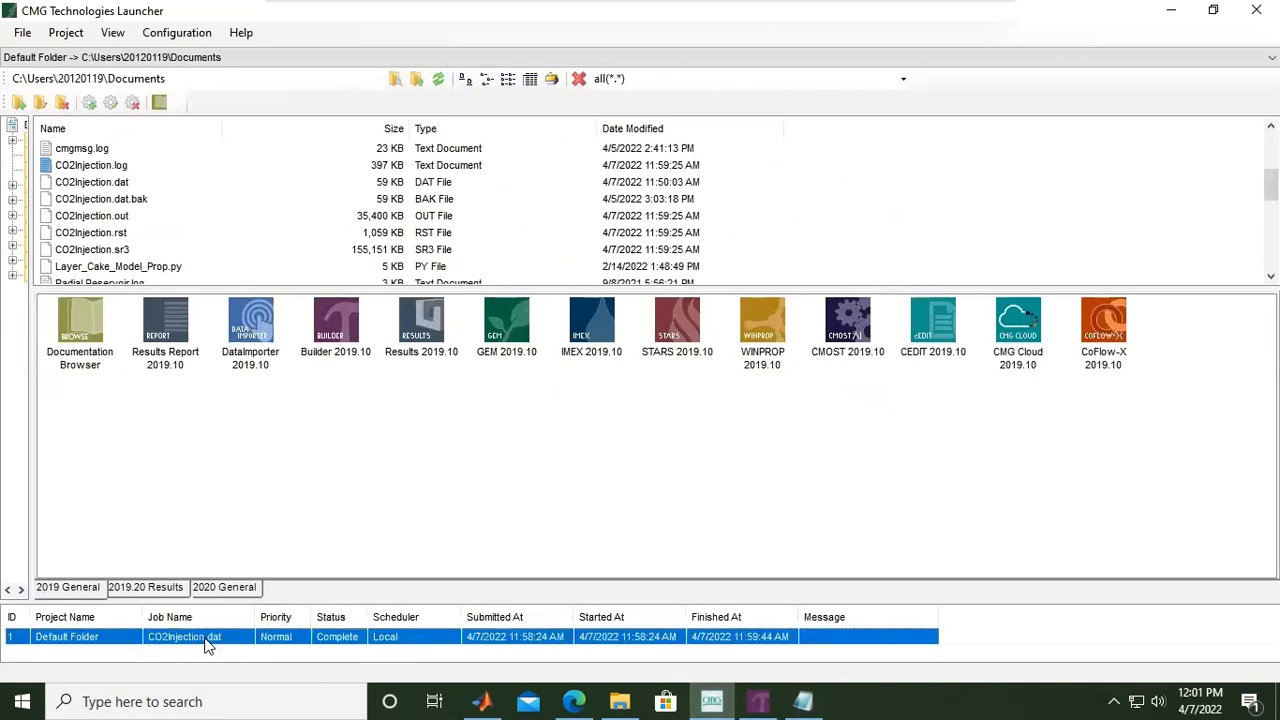
{"action": "right_click", "coordinate": [205, 639]}
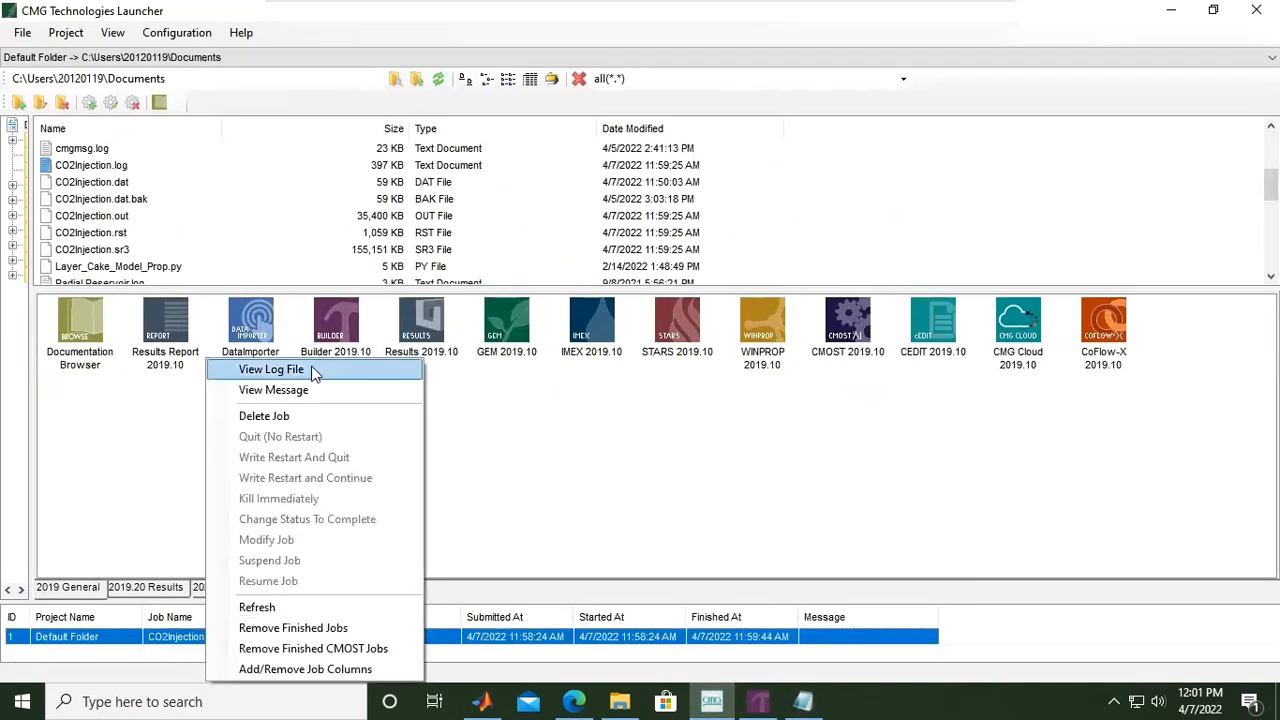
{"action": "mouse_move", "coordinate": [408, 381]}
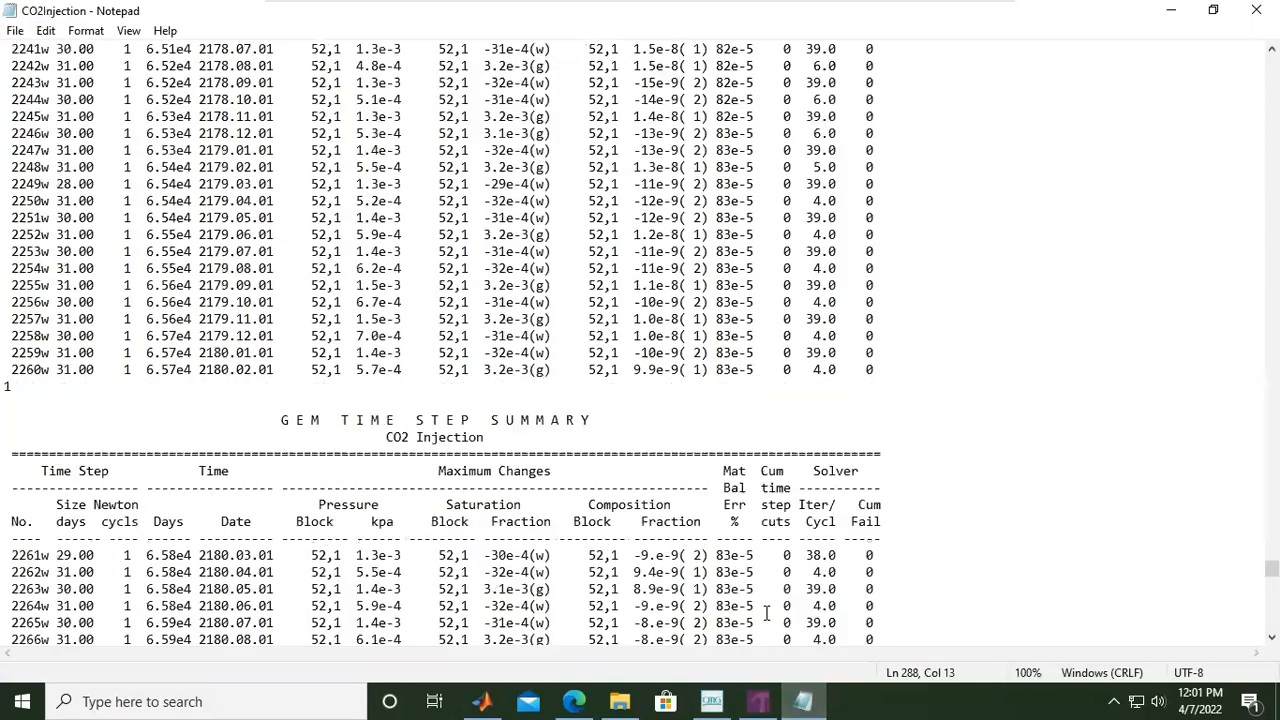
Scroll to the log's end: step 2499, 2613 Newton cycles, zero time step cuts
{"action": "scroll", "scroll_direction": "down", "scroll_amount": 3}
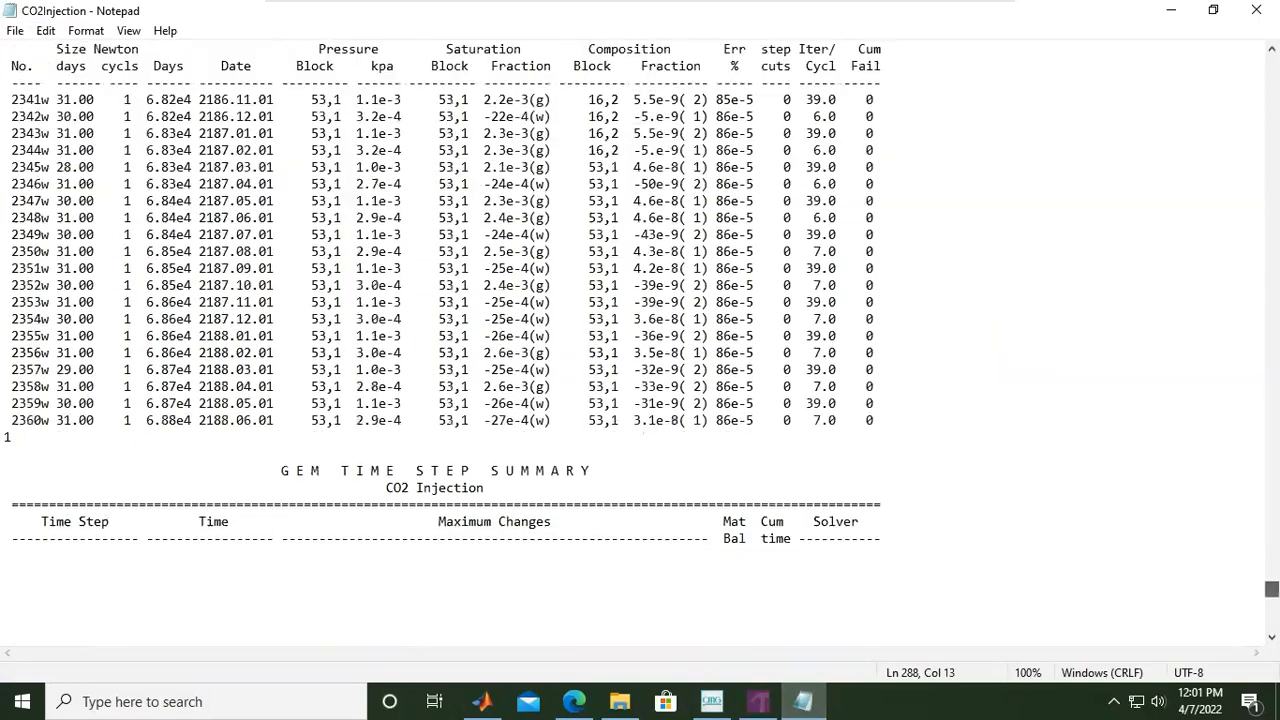
{"action": "scroll", "scroll_direction": "down", "scroll_amount": 3}
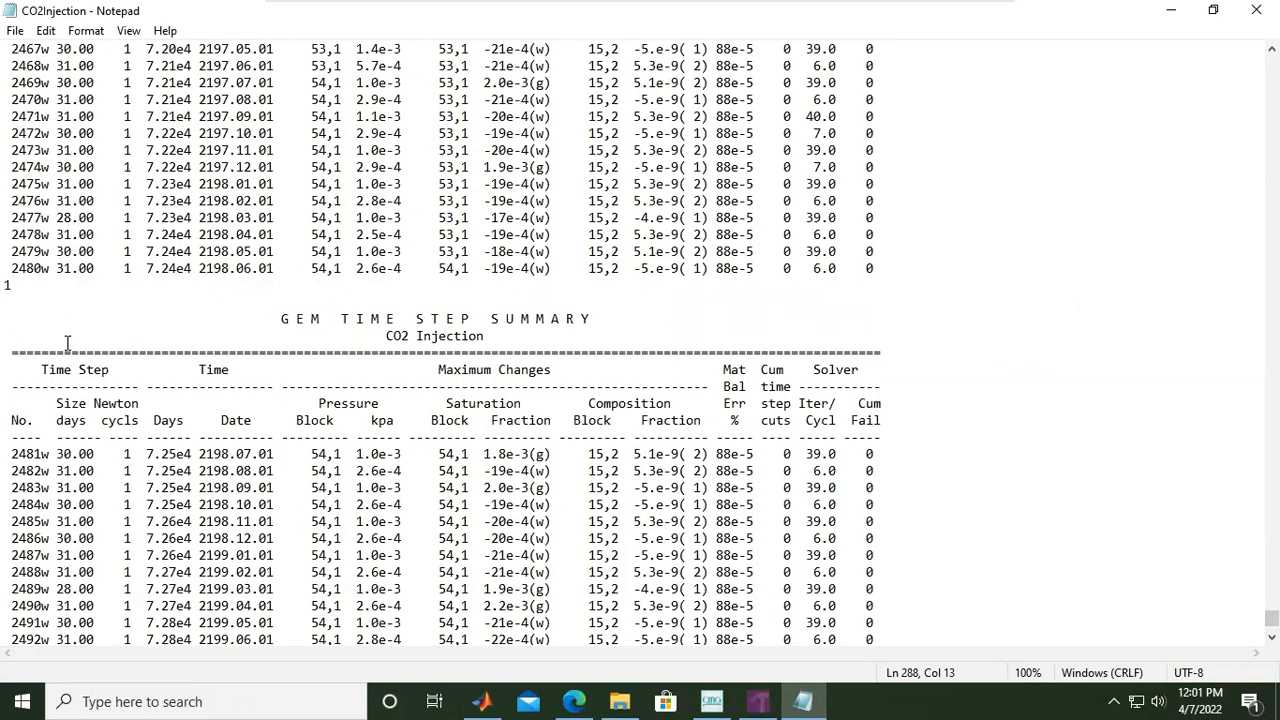
{"action": "scroll", "scroll_direction": "down", "scroll_amount": 3}
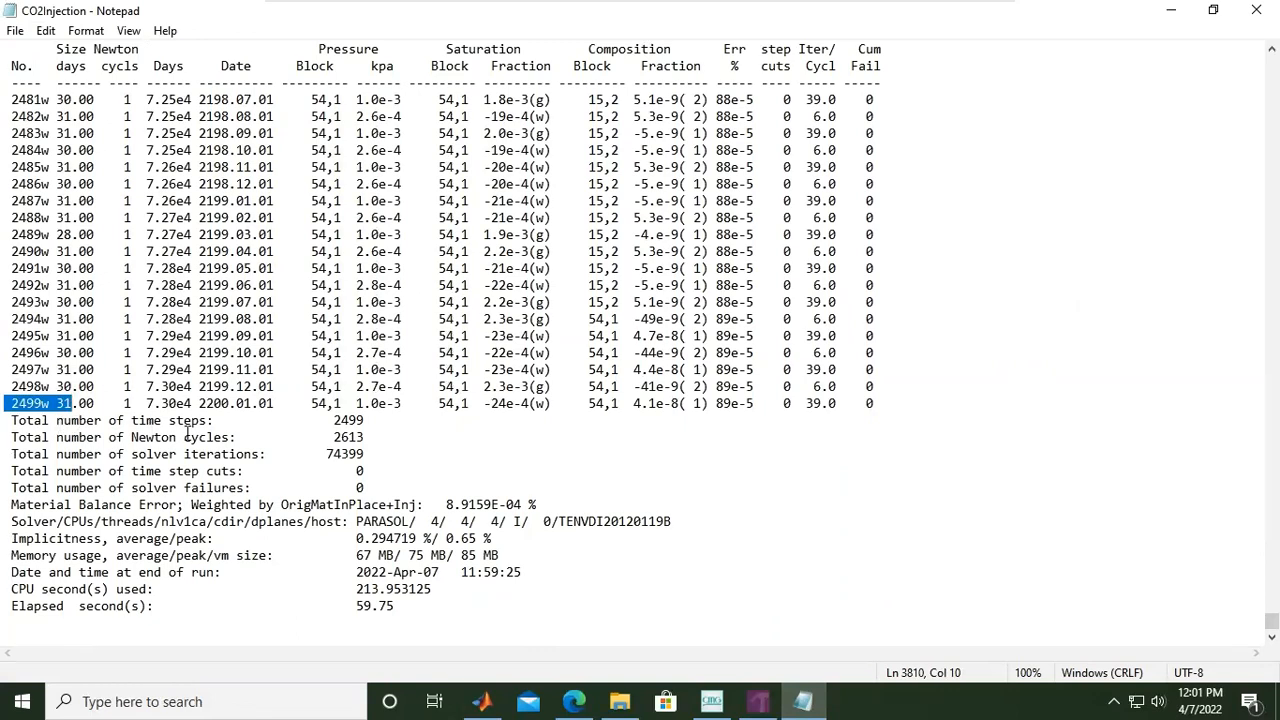
{"action": "double_click", "coordinate": [348, 420]}
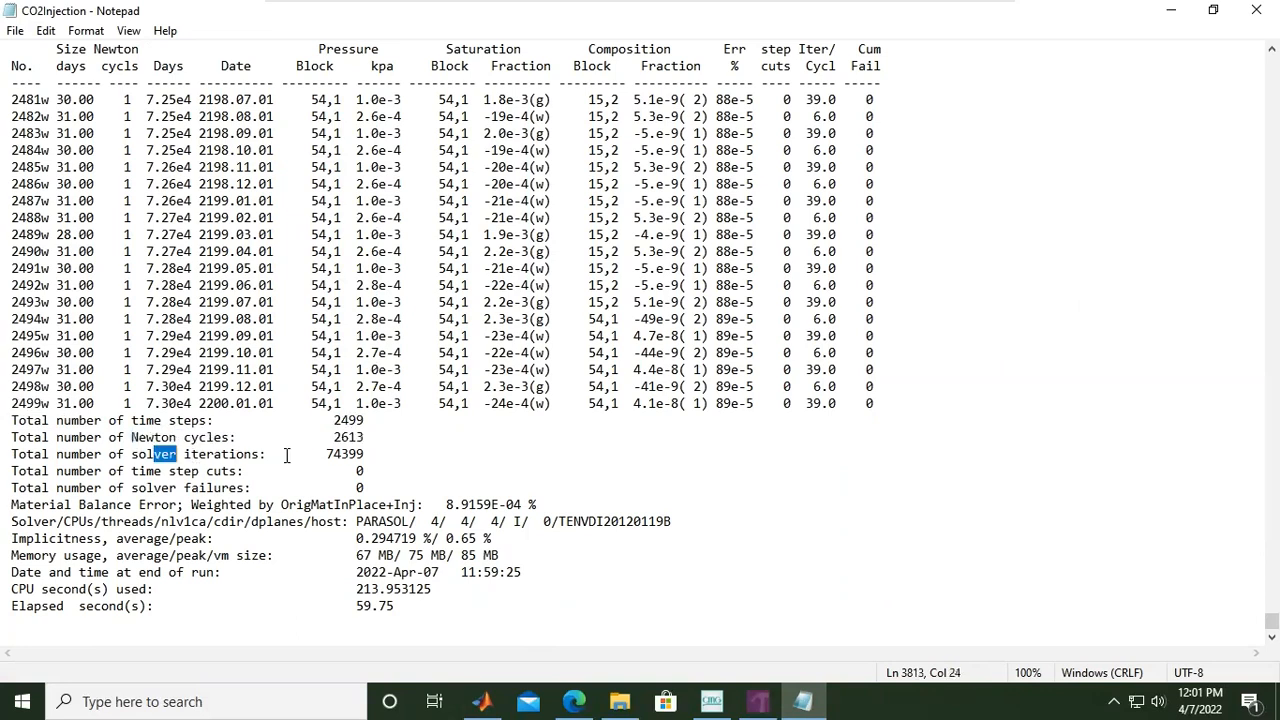
{"action": "left_click_drag", "start_coordinate": [160, 454], "coordinate": [365, 454]}
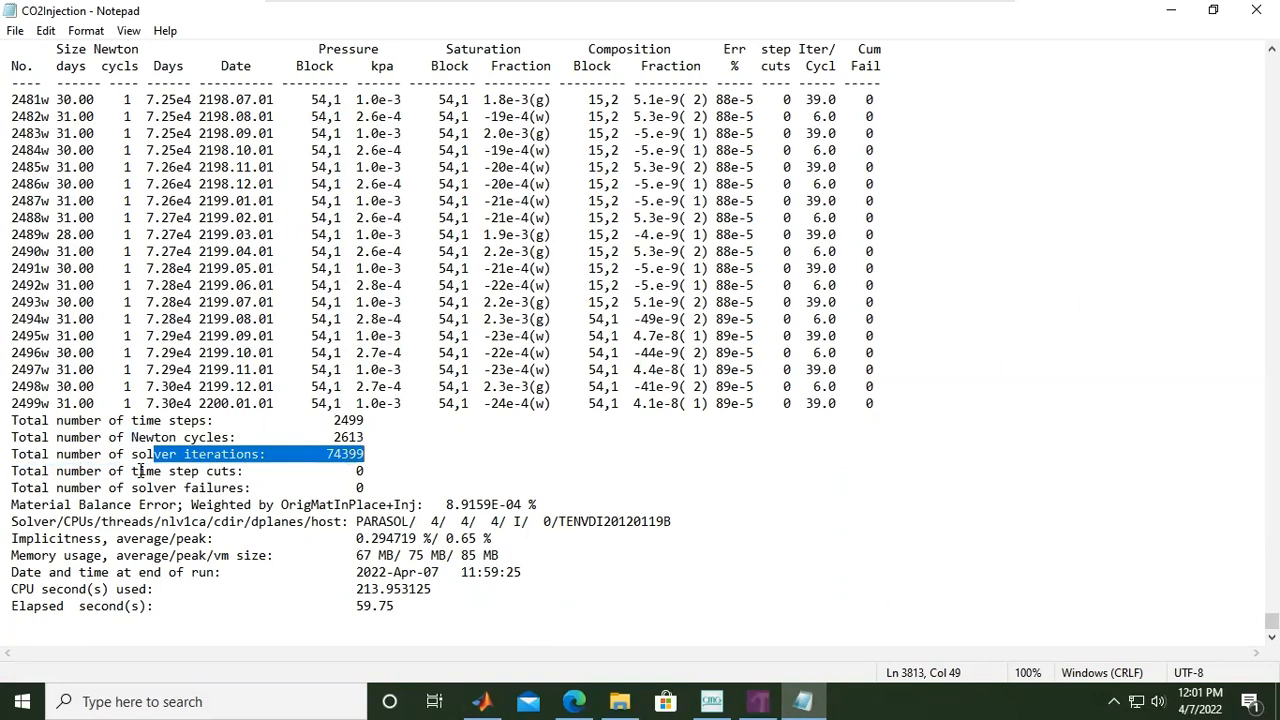
{"action": "left_click", "coordinate": [185, 471]}
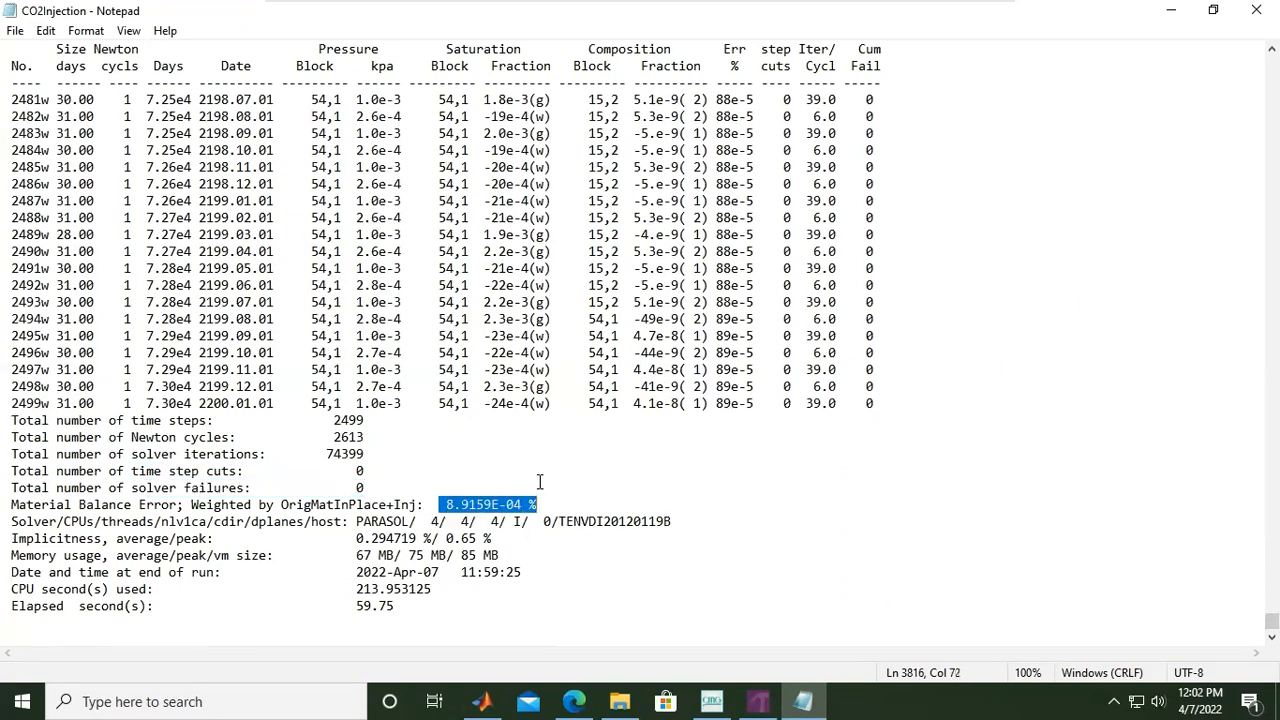
{"action": "mouse_move", "coordinate": [5, 540]}
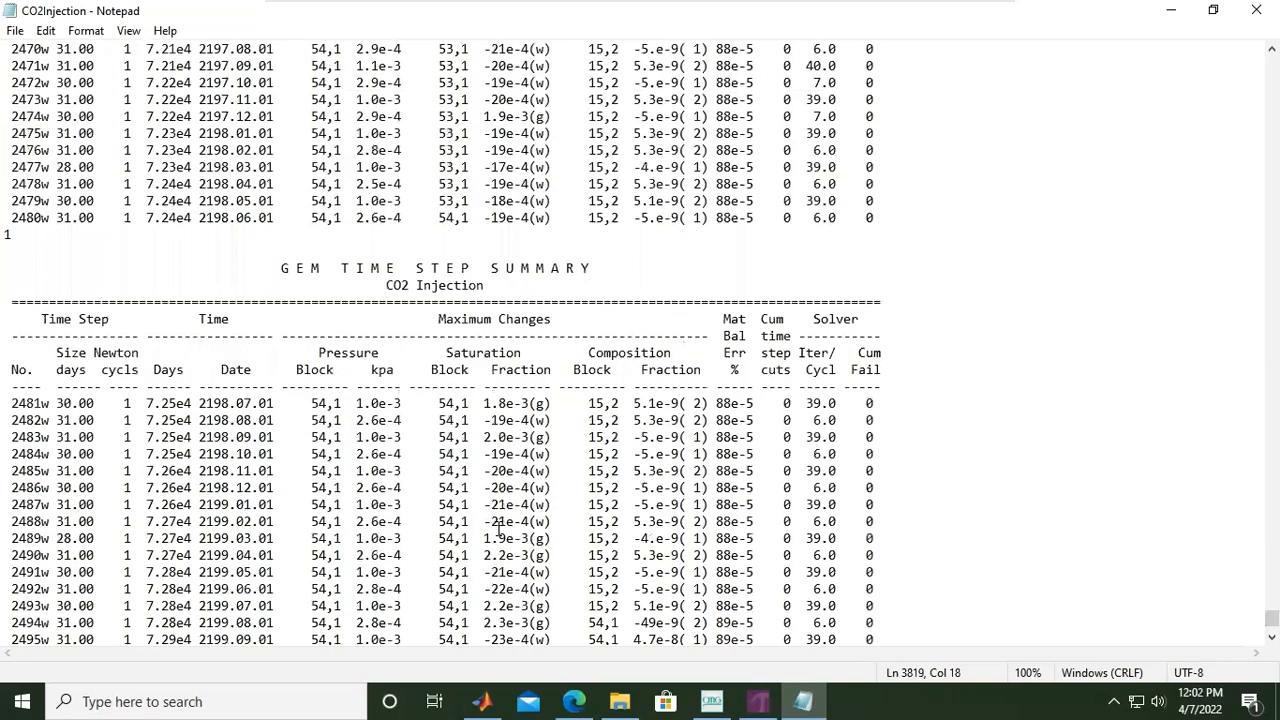
Scroll the log back up to the time step summaries around steps 2413-2438
{"action": "scroll", "scroll_direction": "up", "scroll_amount": 3}
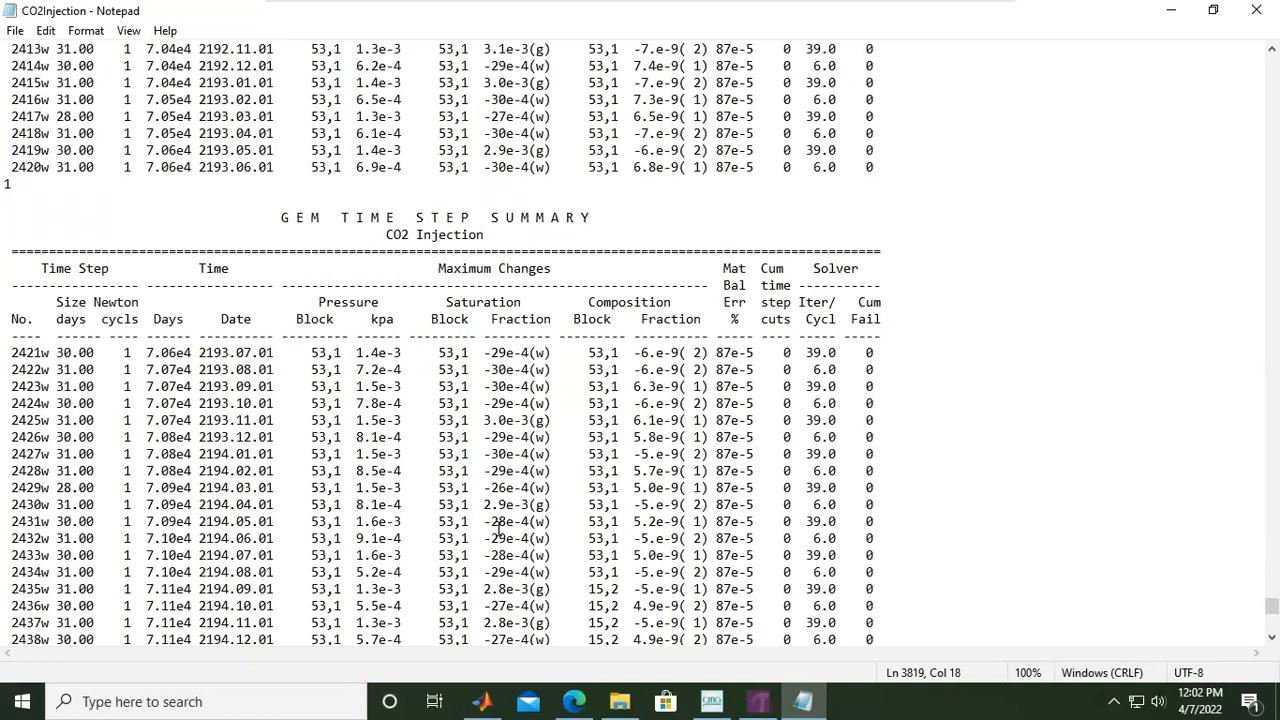
{"action": "mouse_move", "coordinate": [1030, 157]}
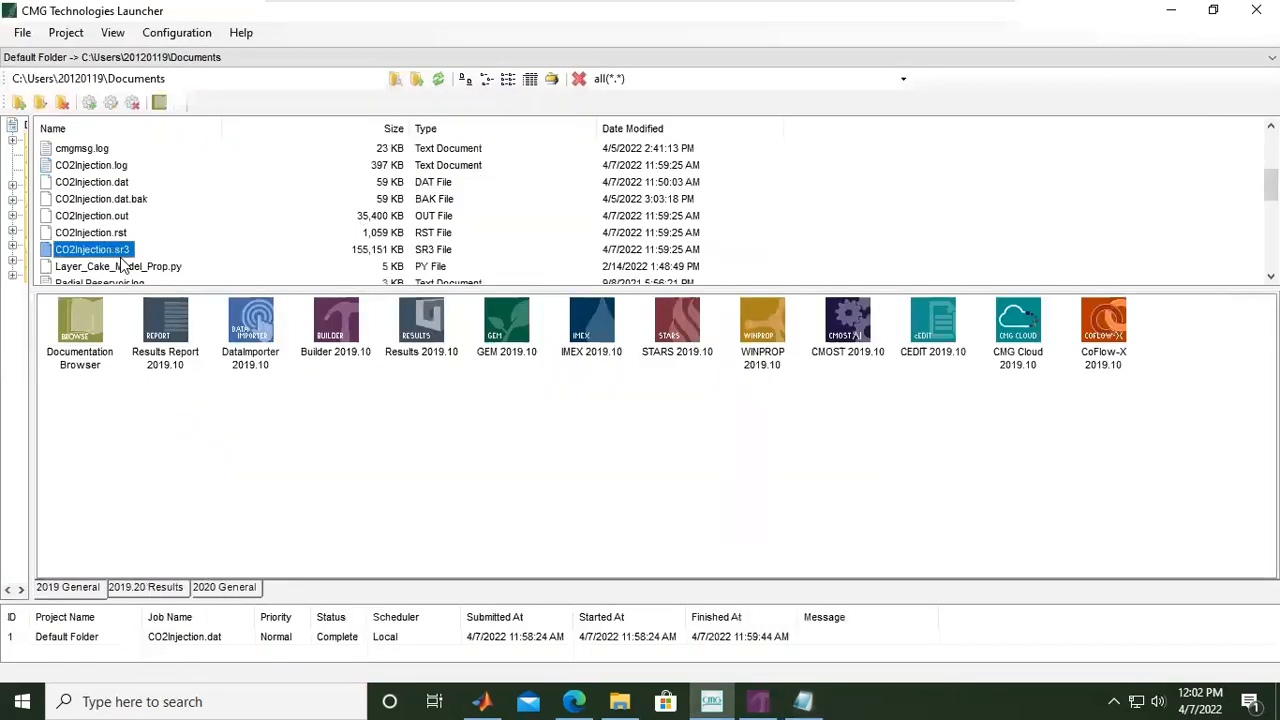
Scroll the launcher file list to CO2Injection.sr3 and load it into CMG Results
{"action": "scroll", "scroll_direction": "down", "scroll_amount": 3}
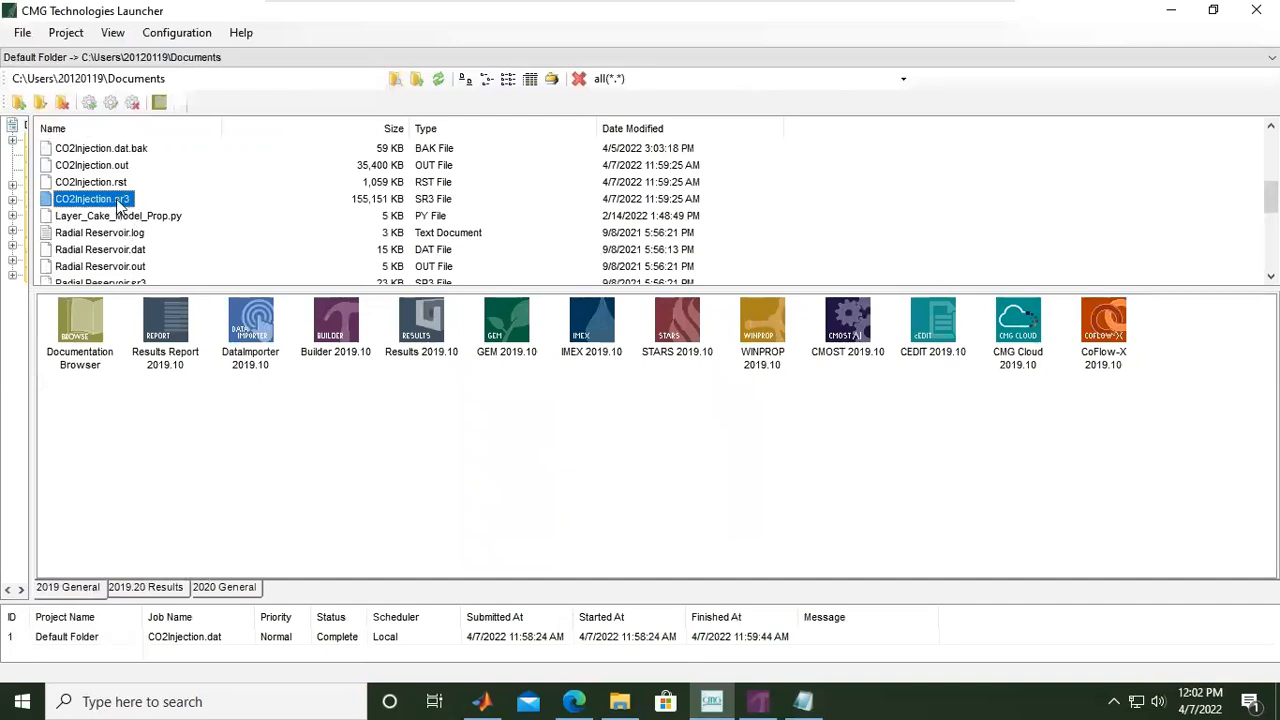
{"action": "mouse_move", "coordinate": [133, 204]}
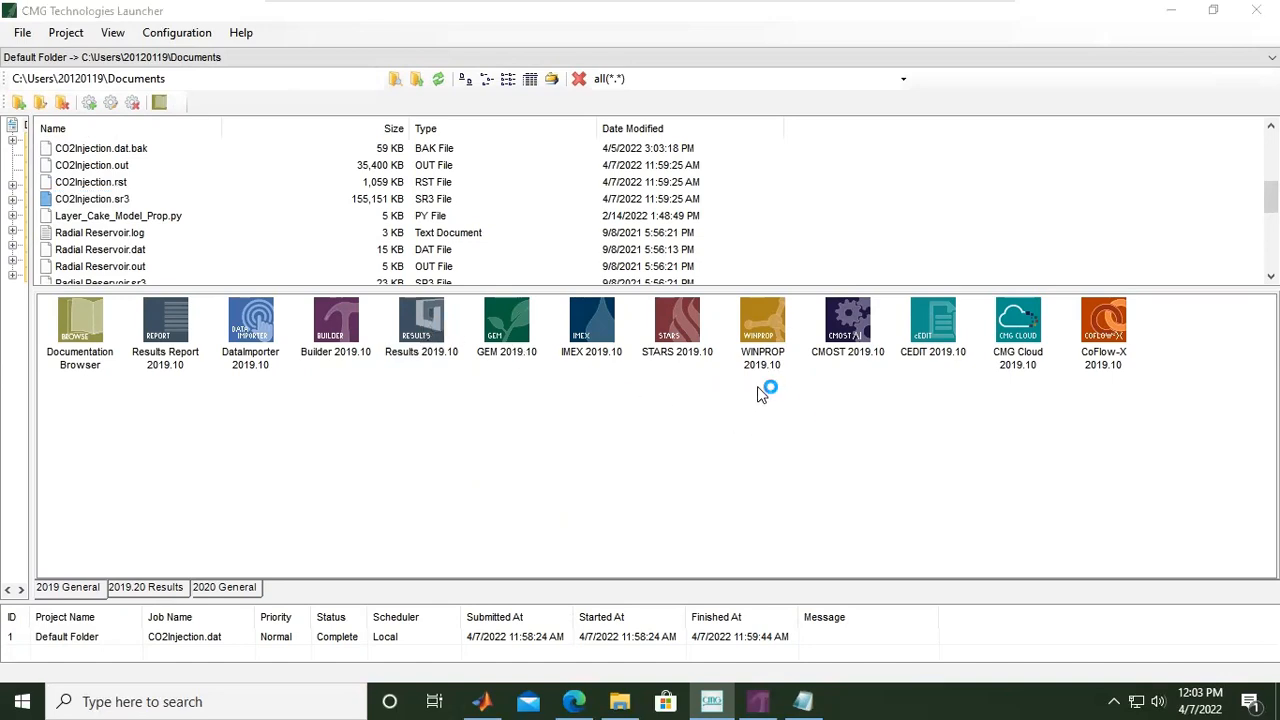
{"action": "mouse_move", "coordinate": [652, 289]}
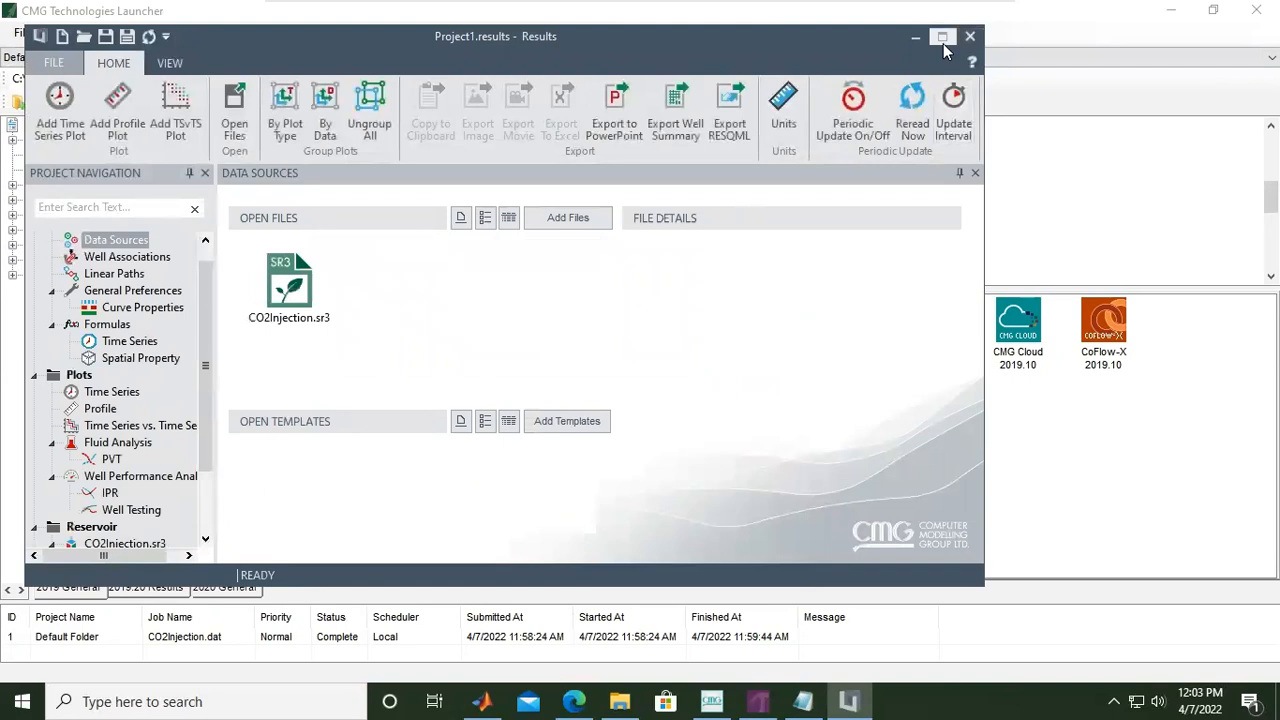
Maximize the CMG Results window showing CO2Injection.sr3
{"action": "left_click", "coordinate": [937, 35]}
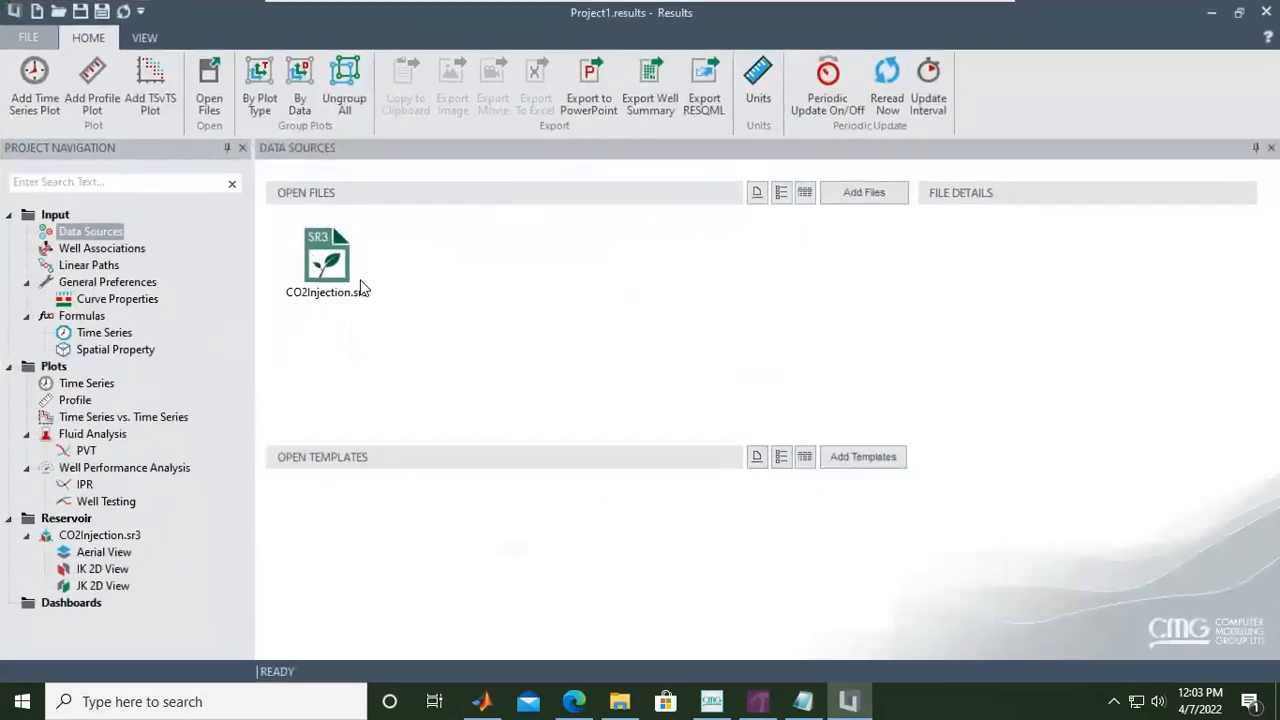
{"action": "mouse_move", "coordinate": [606, 520]}
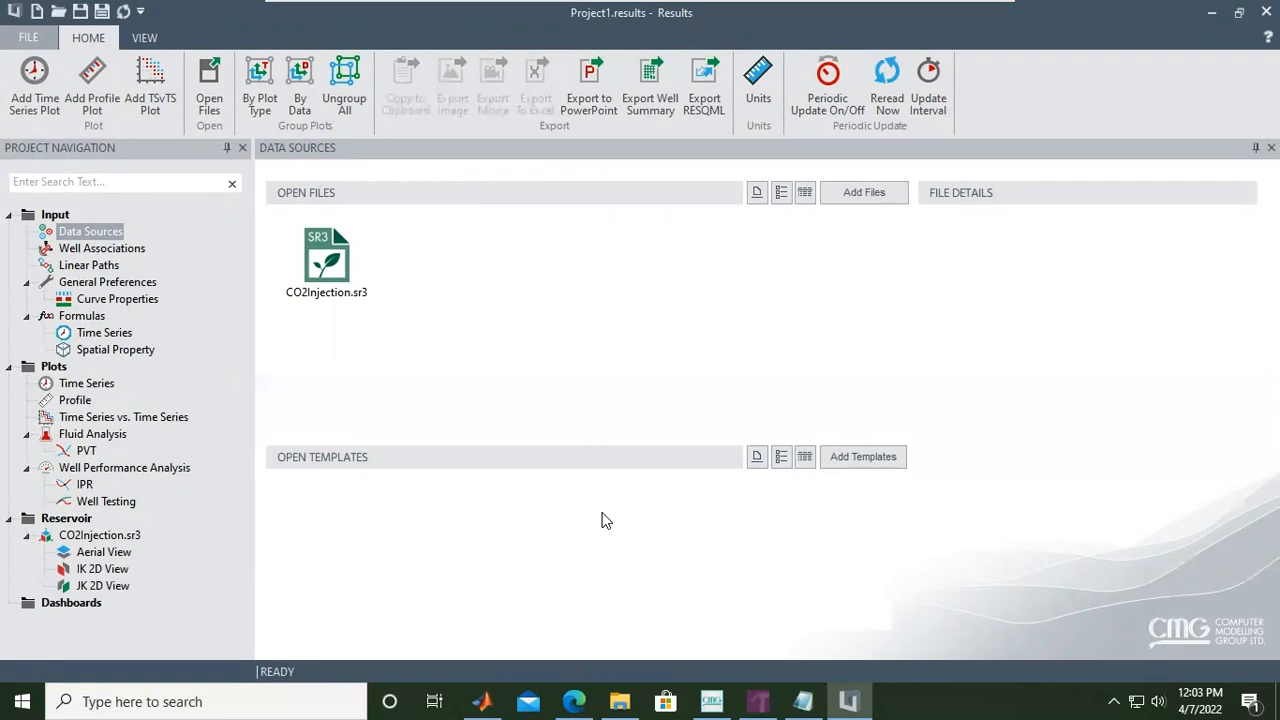
{"action": "mouse_move", "coordinate": [422, 70]}
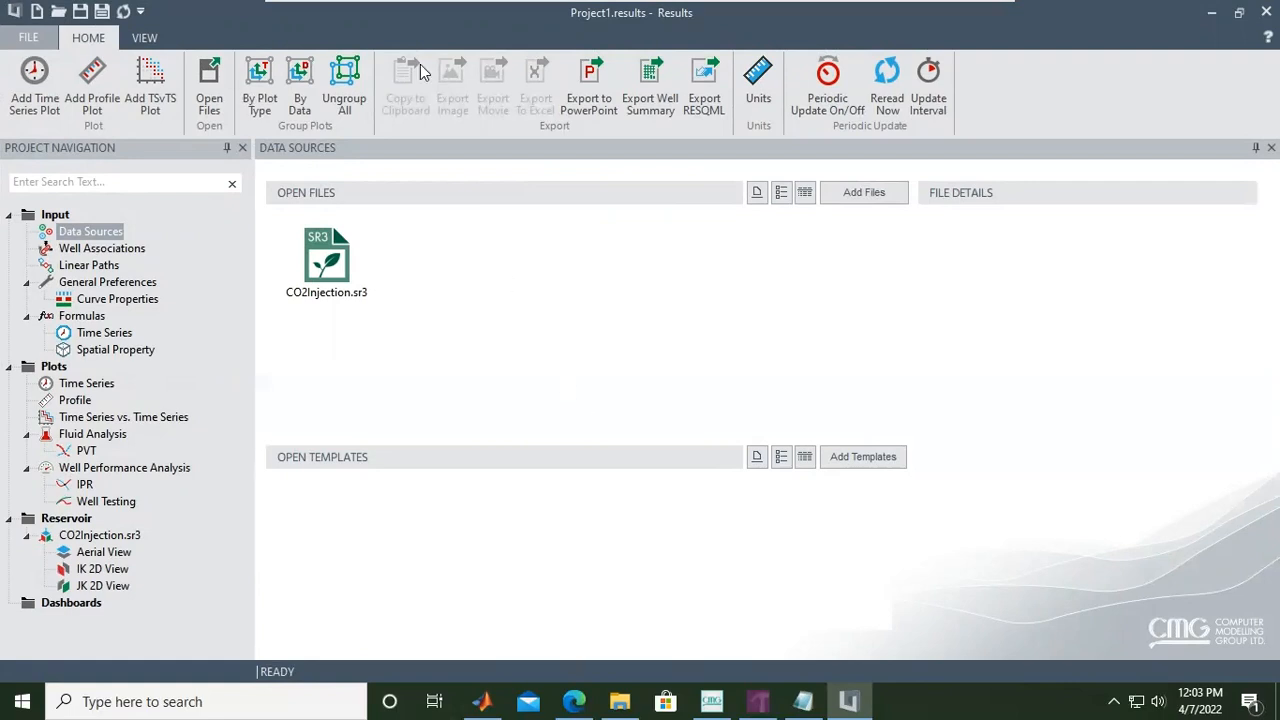